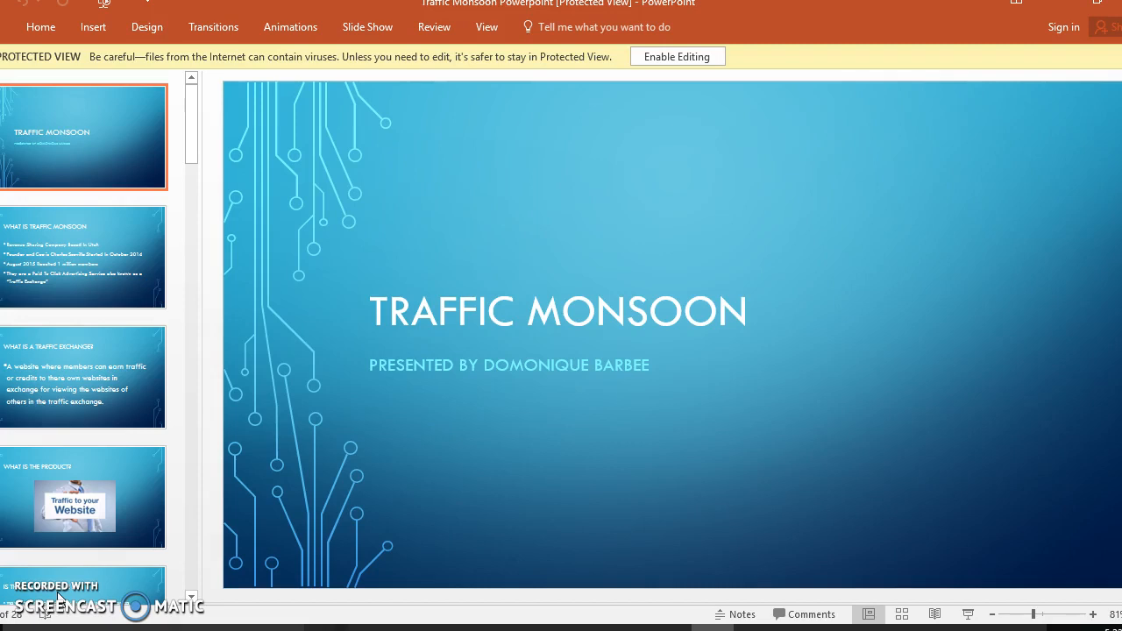
Show the 'What Is Traffic Monsoon' slide listing four facts about the company.
{"action": "left_click", "coordinate": [83, 256]}
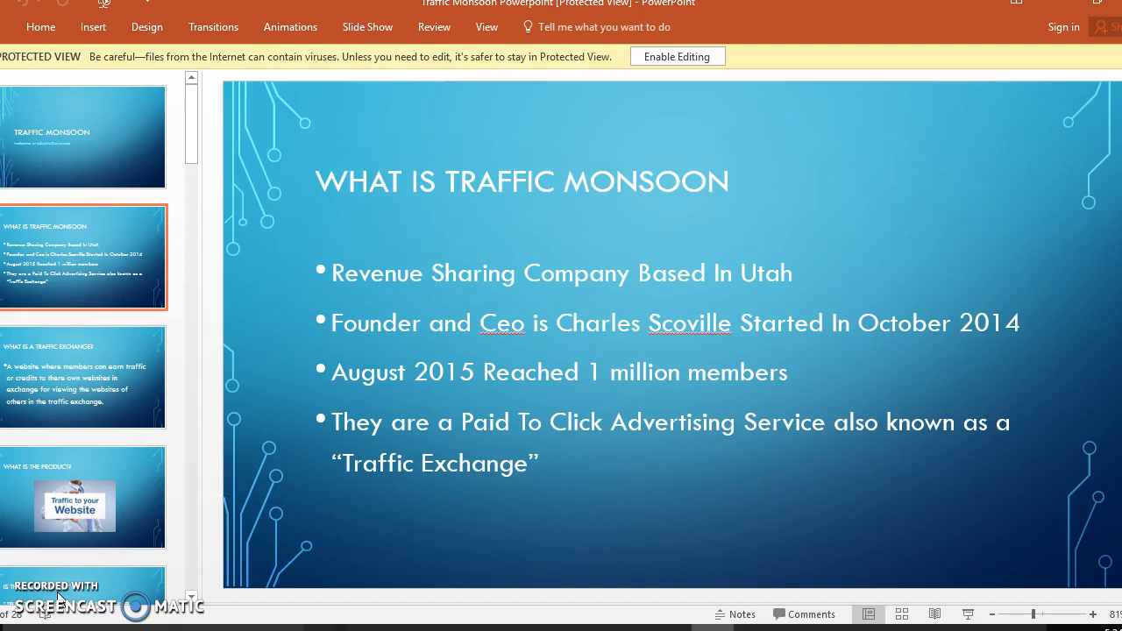
Show the traffic exchange and 'What Is the Product?' slides, then minimize PowerPoint to reveal the browser.
{"action": "left_click", "coordinate": [82, 375]}
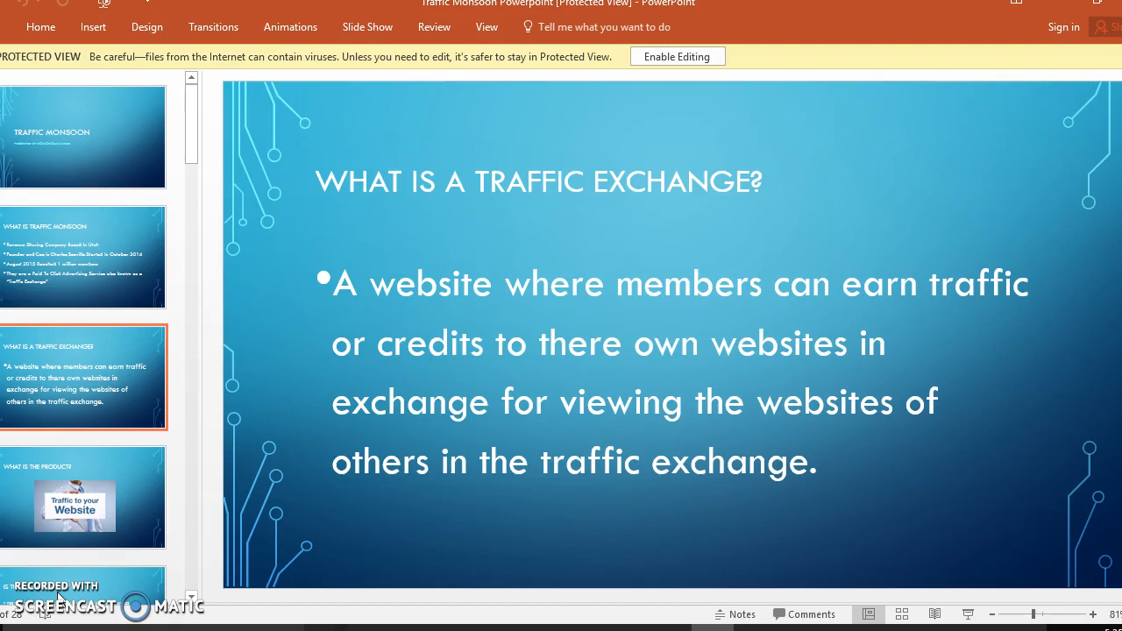
{"action": "left_click", "coordinate": [81, 498]}
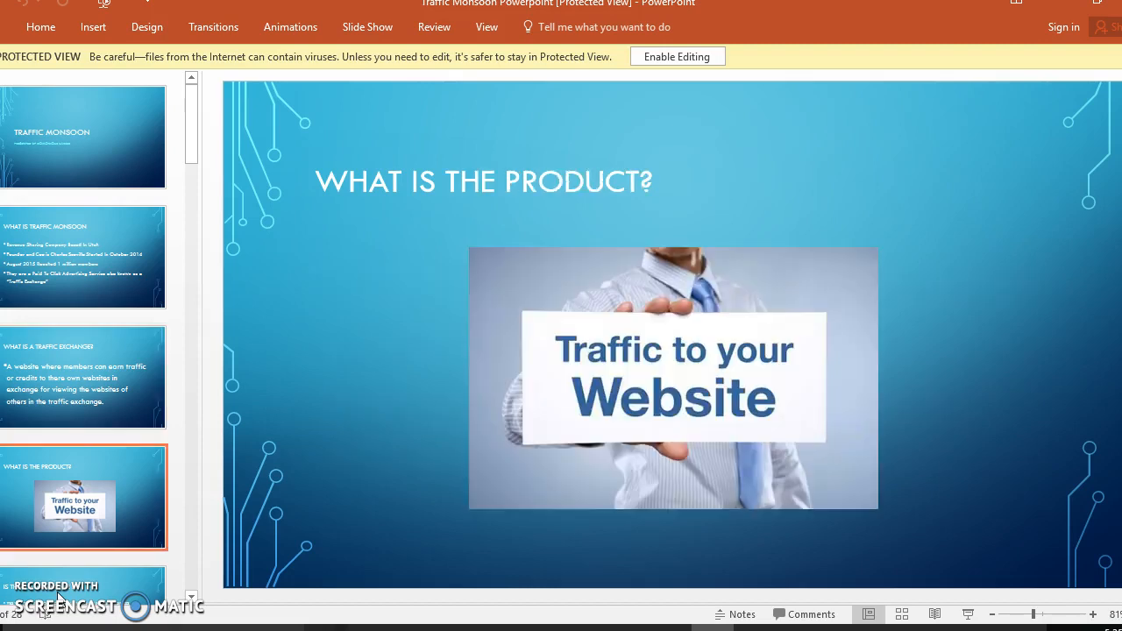
{"action": "left_click", "coordinate": [620, 26]}
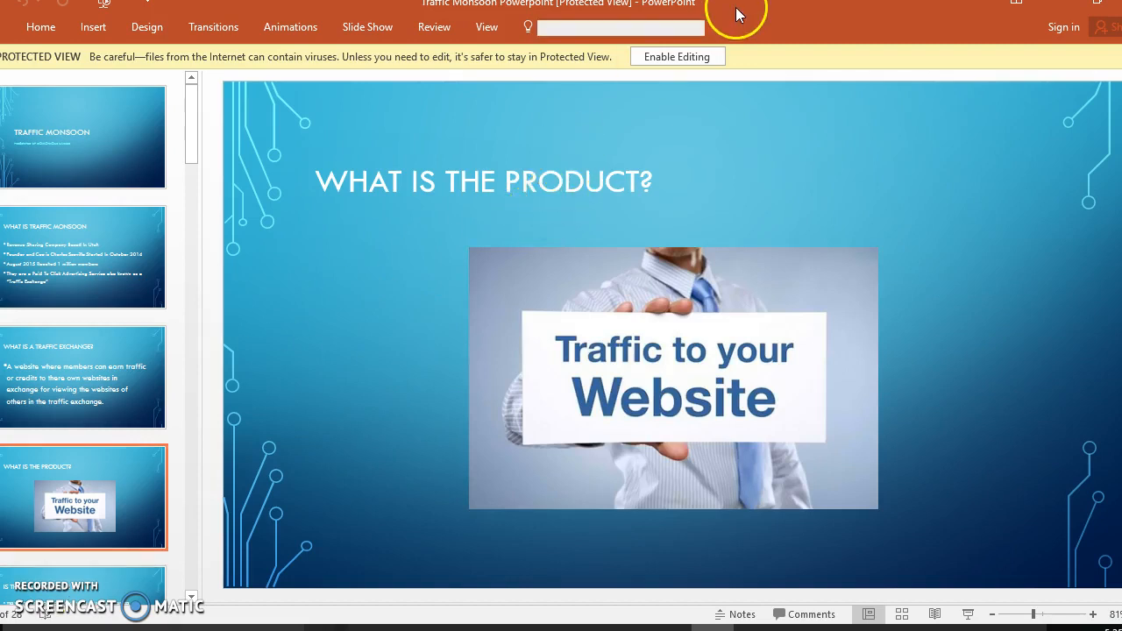
{"action": "mouse_move", "coordinate": [1090, 10]}
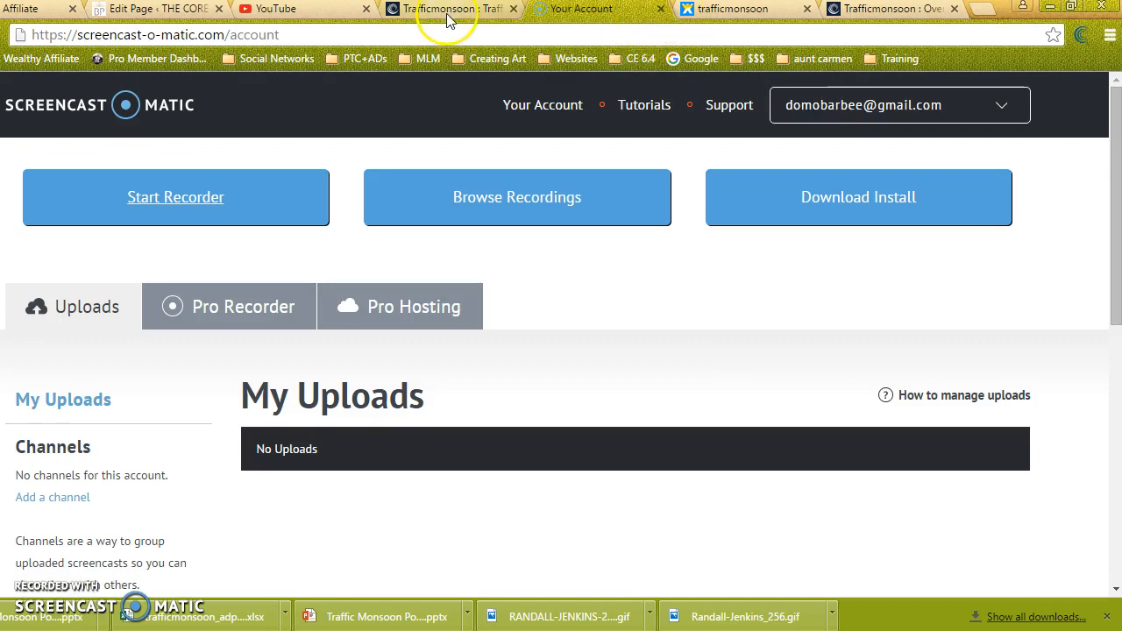
Log in to Traffic Monsoon as 'domobar' with the password and Turing number.
{"action": "left_click", "coordinate": [453, 9]}
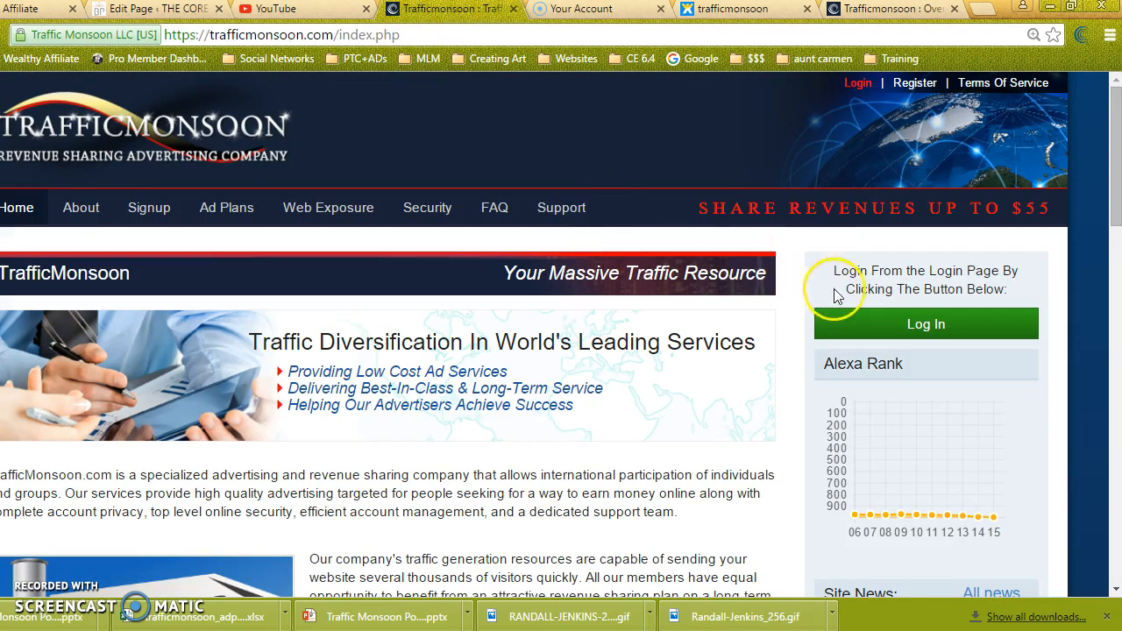
{"action": "left_click", "coordinate": [925, 323]}
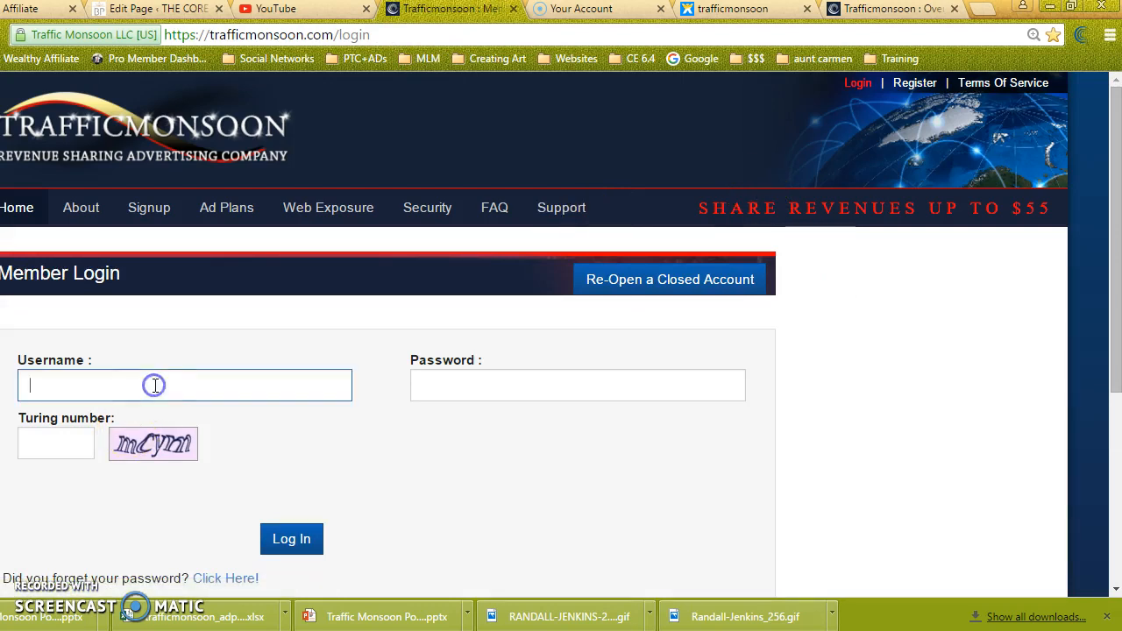
{"action": "type", "text": "domobar"}
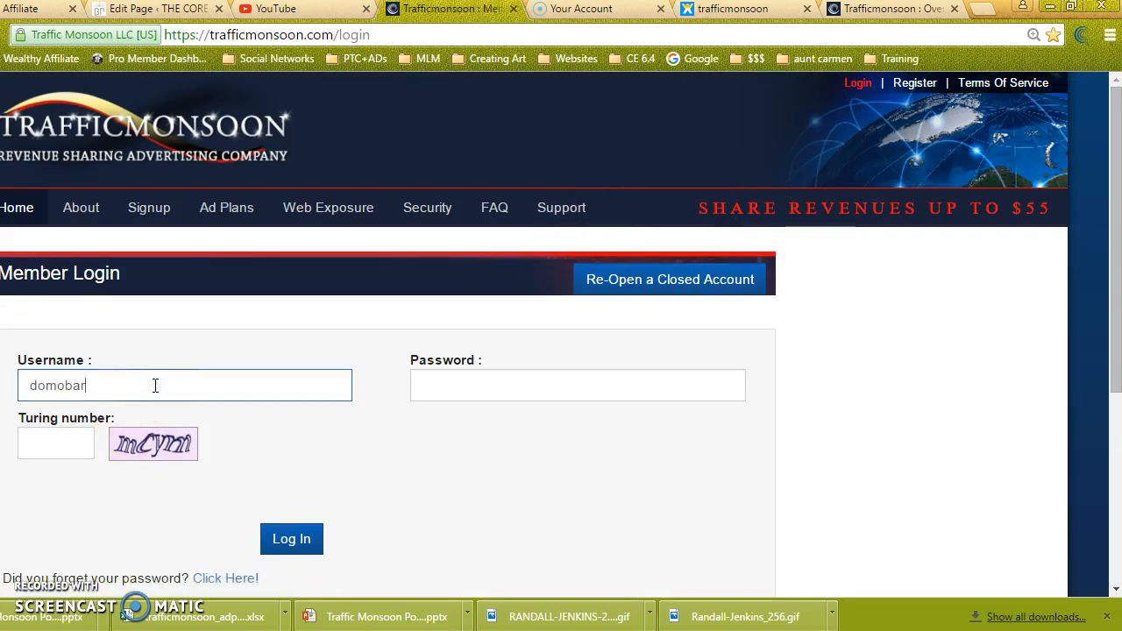
{"action": "type", "text": "bee"}
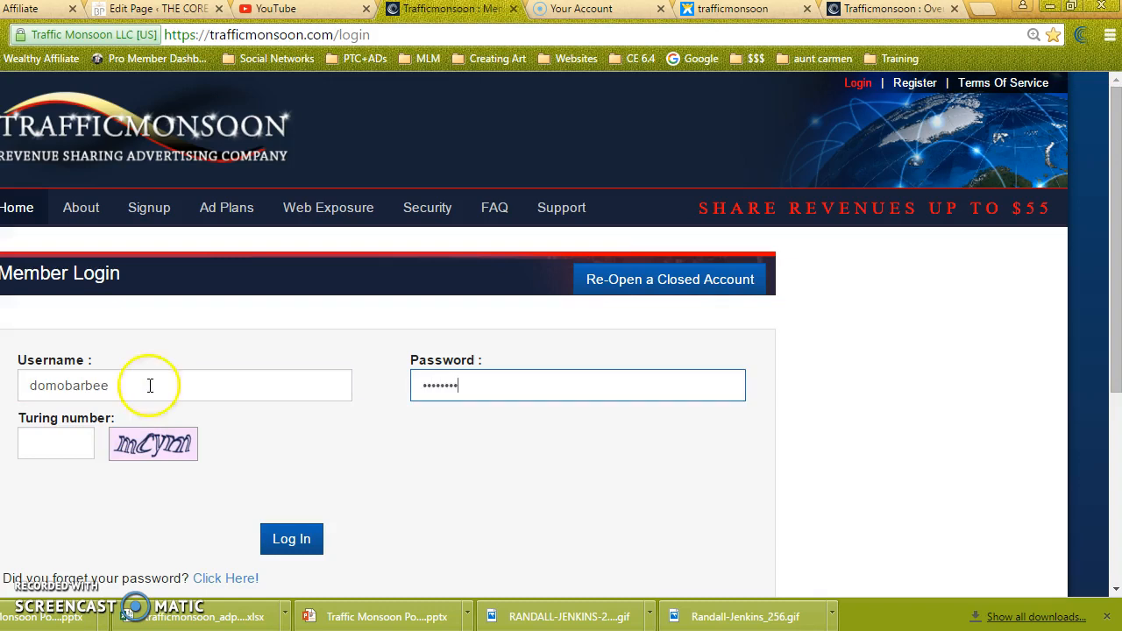
{"action": "type", "text": "mcym"}
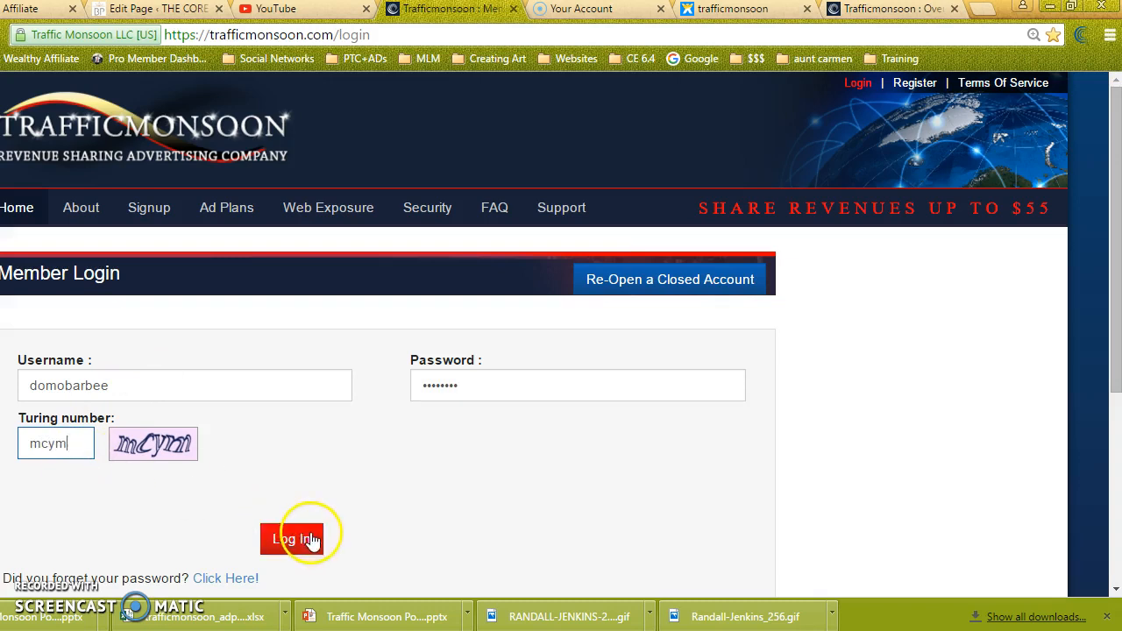
{"action": "left_click", "coordinate": [291, 540]}
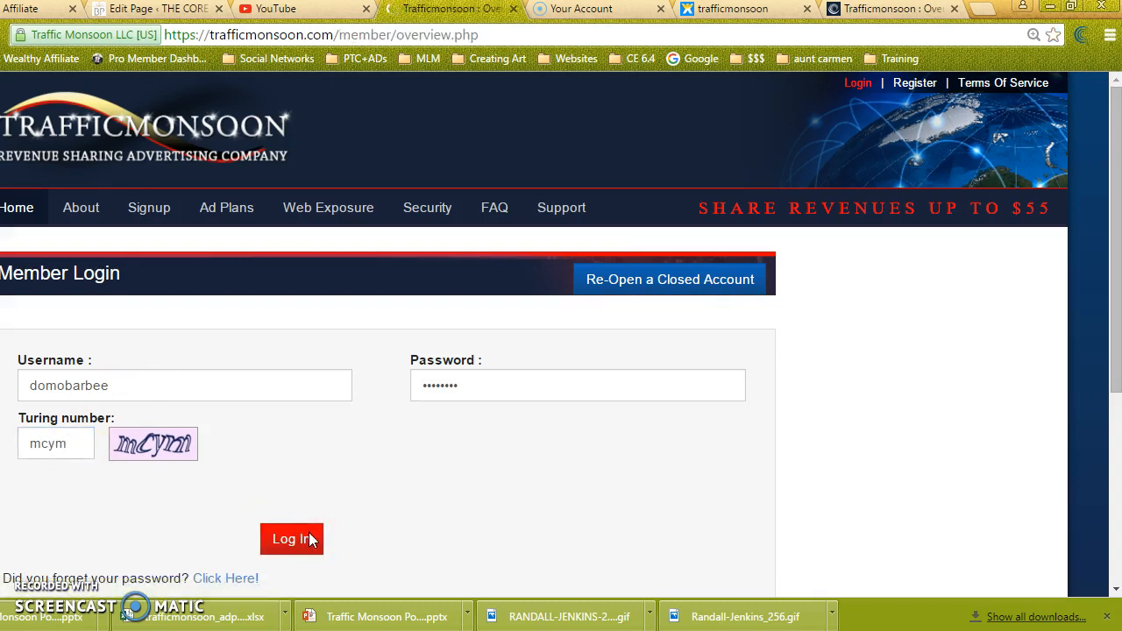
Submit the login to reach the member overview and the Buy Banners / PPC service page.
{"action": "left_click", "coordinate": [291, 538]}
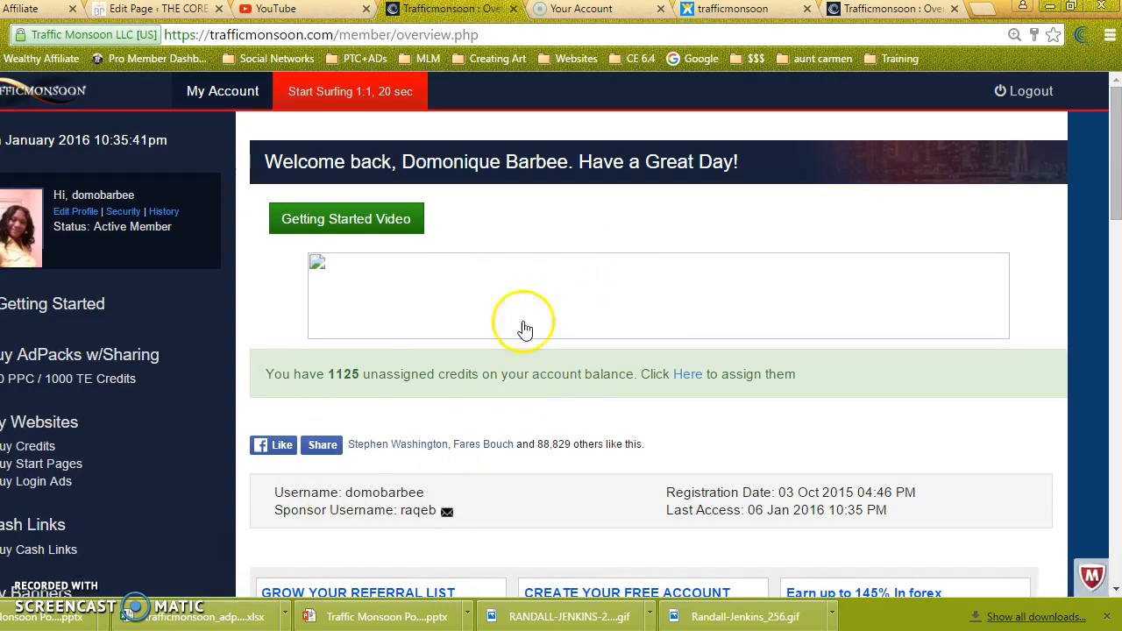
{"action": "mouse_move", "coordinate": [438, 438]}
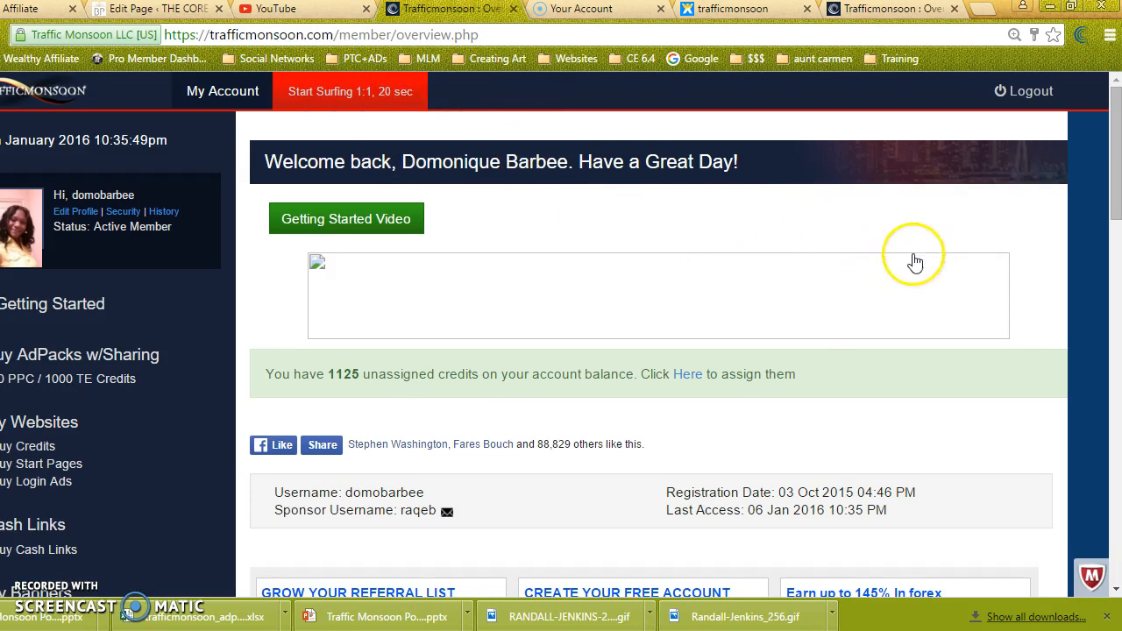
{"action": "mouse_move", "coordinate": [578, 266]}
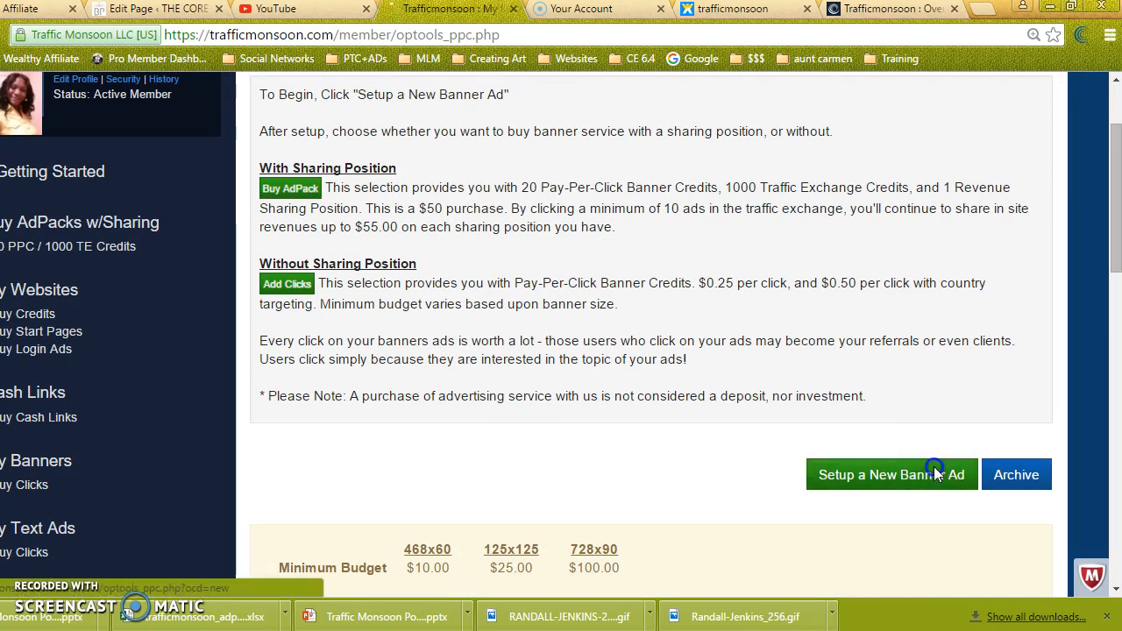
{"action": "left_click", "coordinate": [890, 473]}
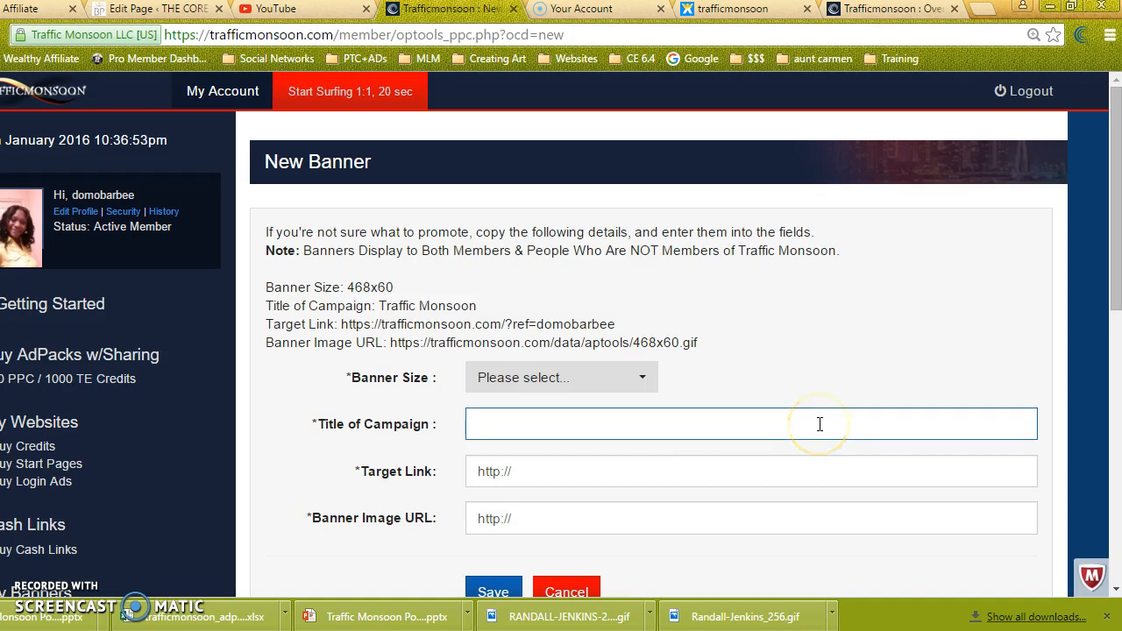
{"action": "mouse_move", "coordinate": [687, 477]}
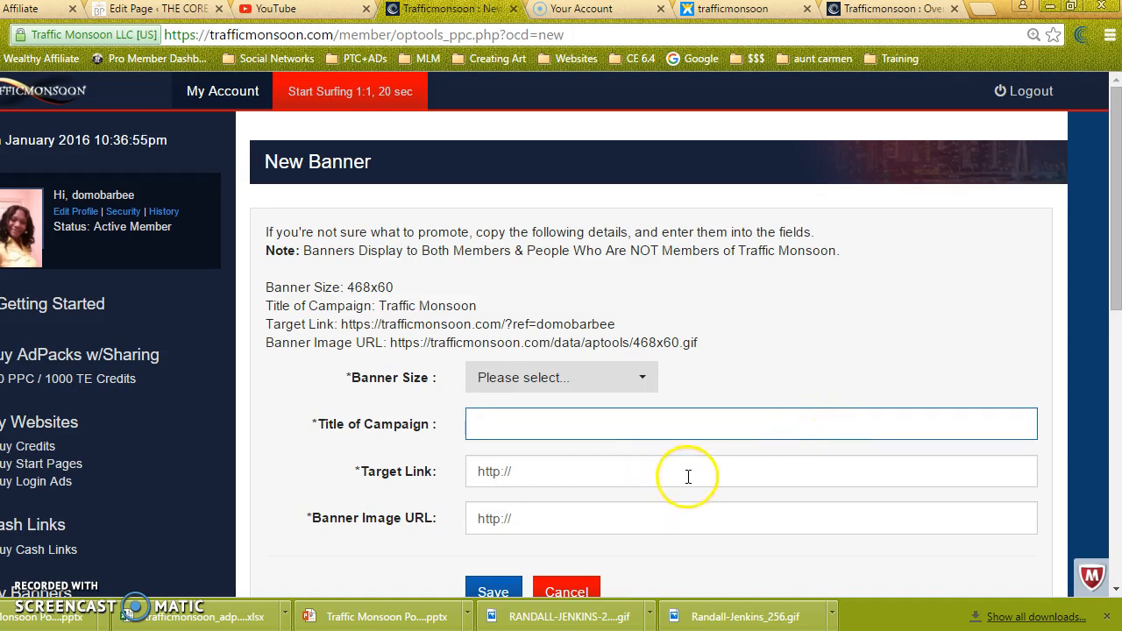
{"action": "mouse_move", "coordinate": [638, 530]}
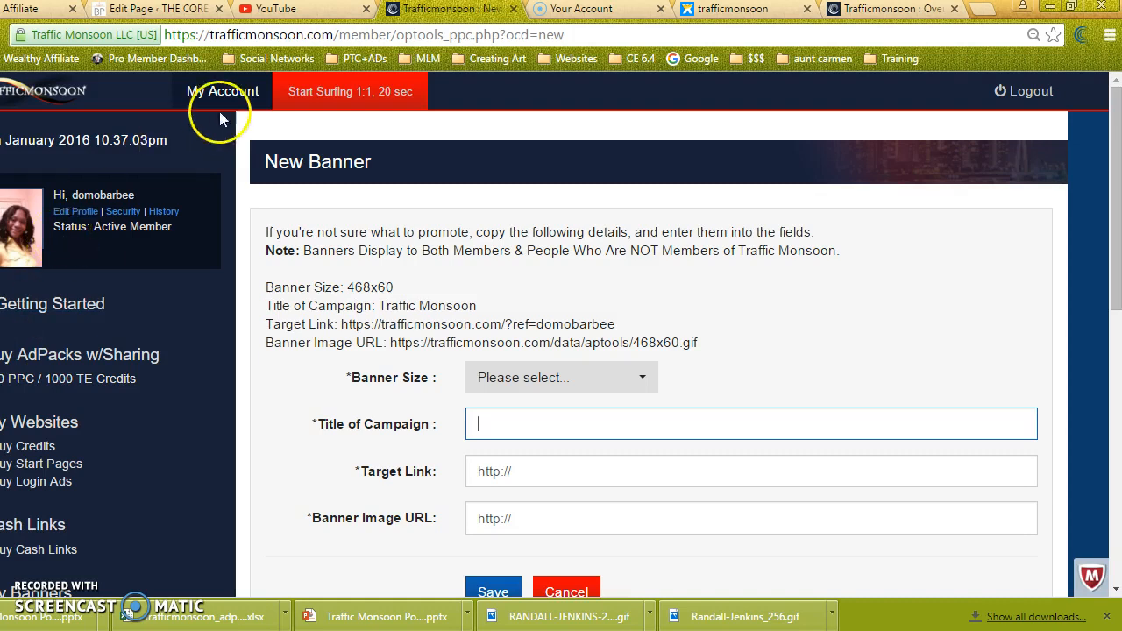
{"action": "mouse_move", "coordinate": [392, 483]}
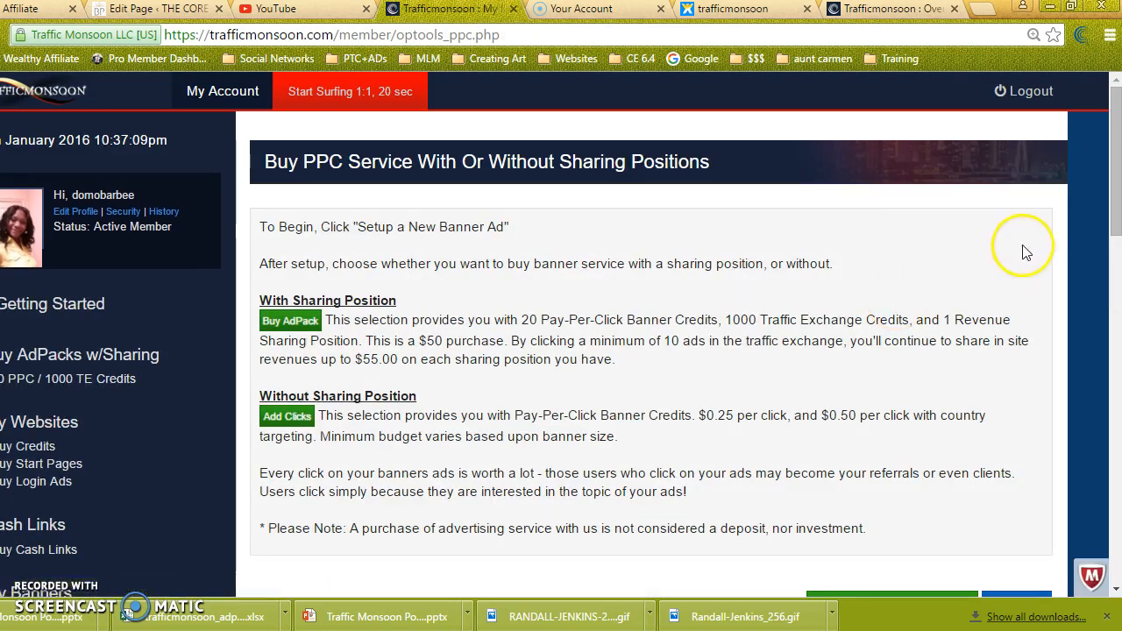
Start buying an AdPack for banner #264838 with a purchase quantity of 10.
{"action": "scroll", "scroll_direction": "down", "scroll_amount": 3}
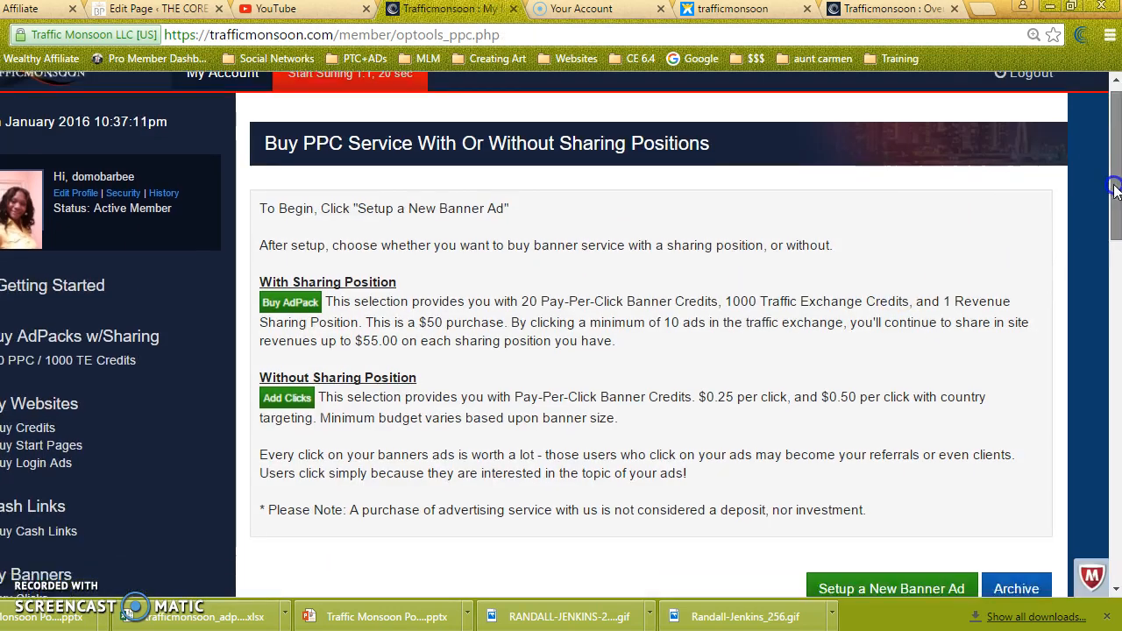
{"action": "scroll", "scroll_direction": "down", "scroll_amount": 3}
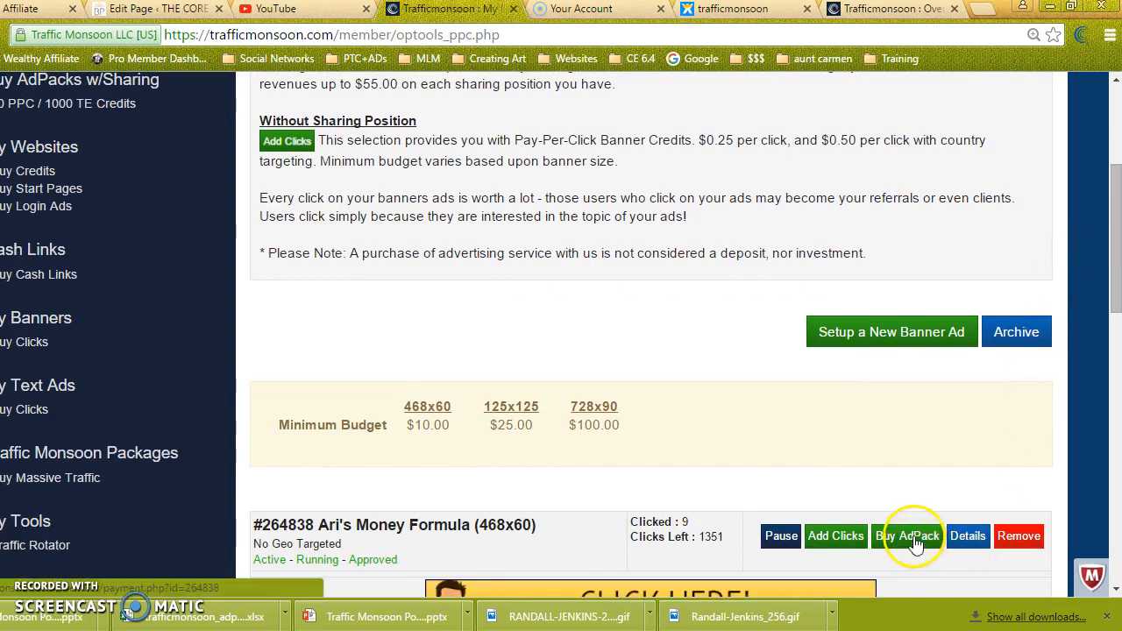
{"action": "left_click", "coordinate": [908, 537]}
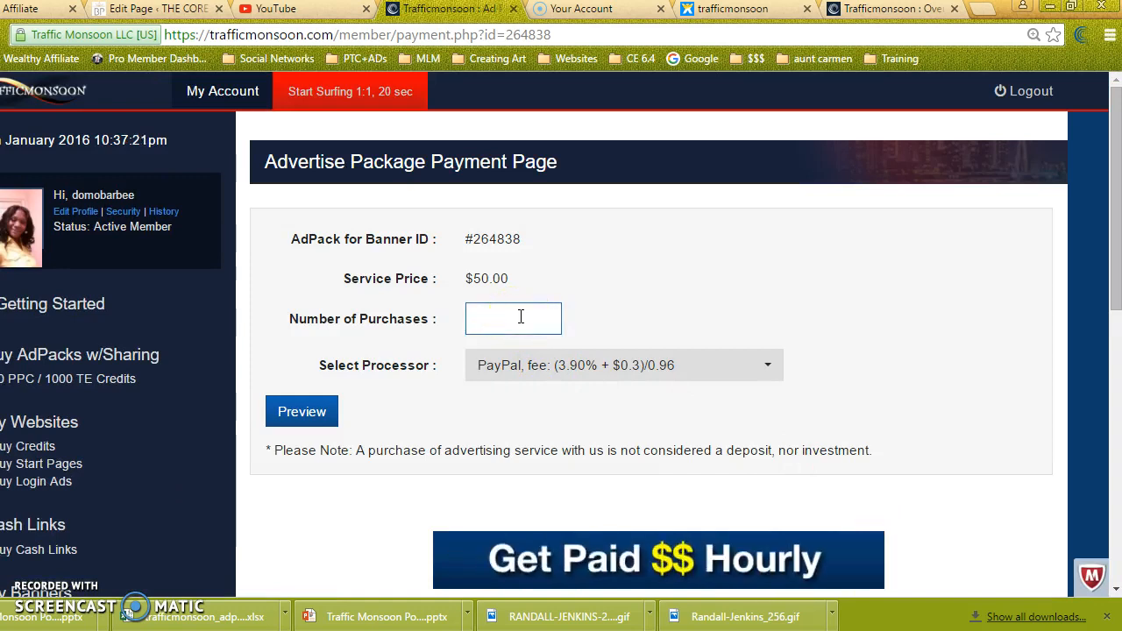
{"action": "type", "text": "1"}
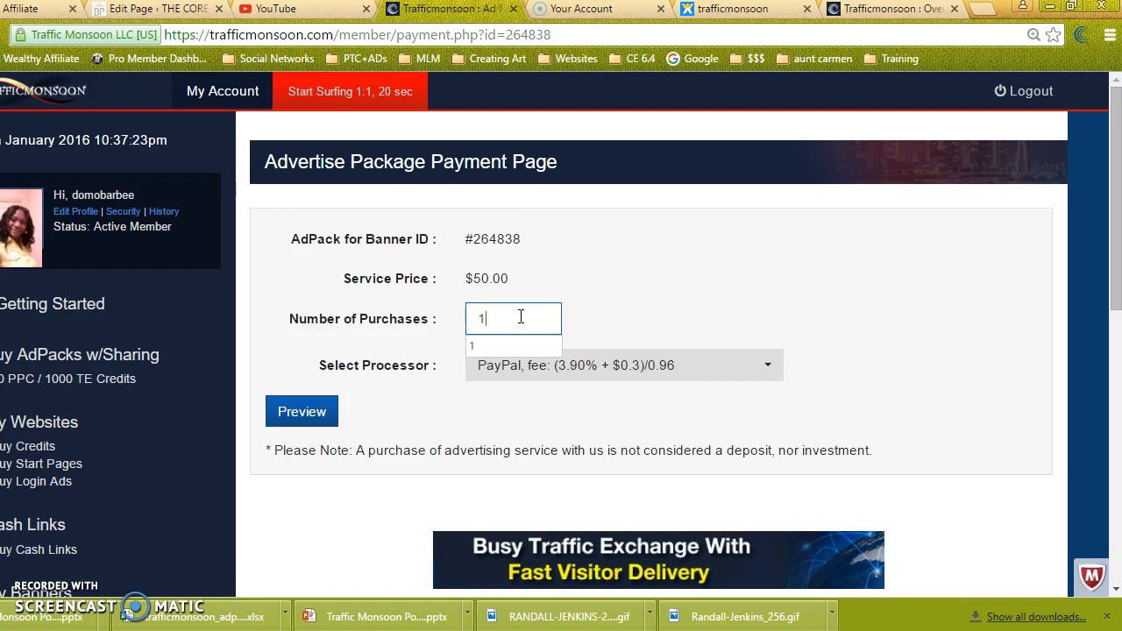
{"action": "type", "text": "00"}
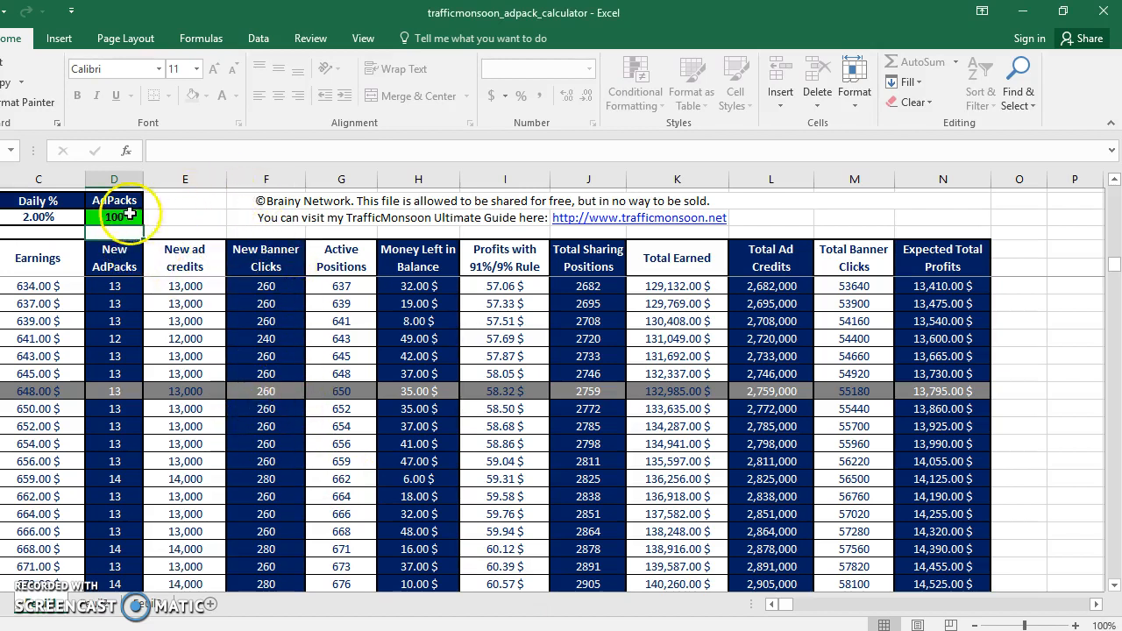
Set the calculator's starting AdPacks to 2, then 10, recalculating daily earnings from 20.00 $.
{"action": "left_click", "coordinate": [114, 218]}
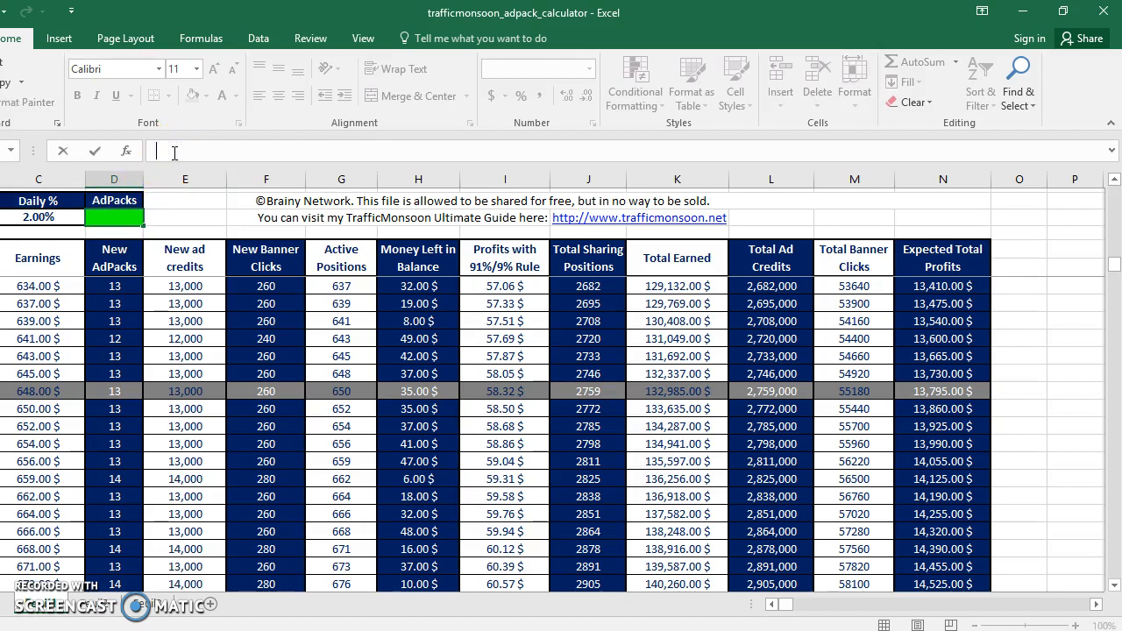
{"action": "type", "text": "2"}
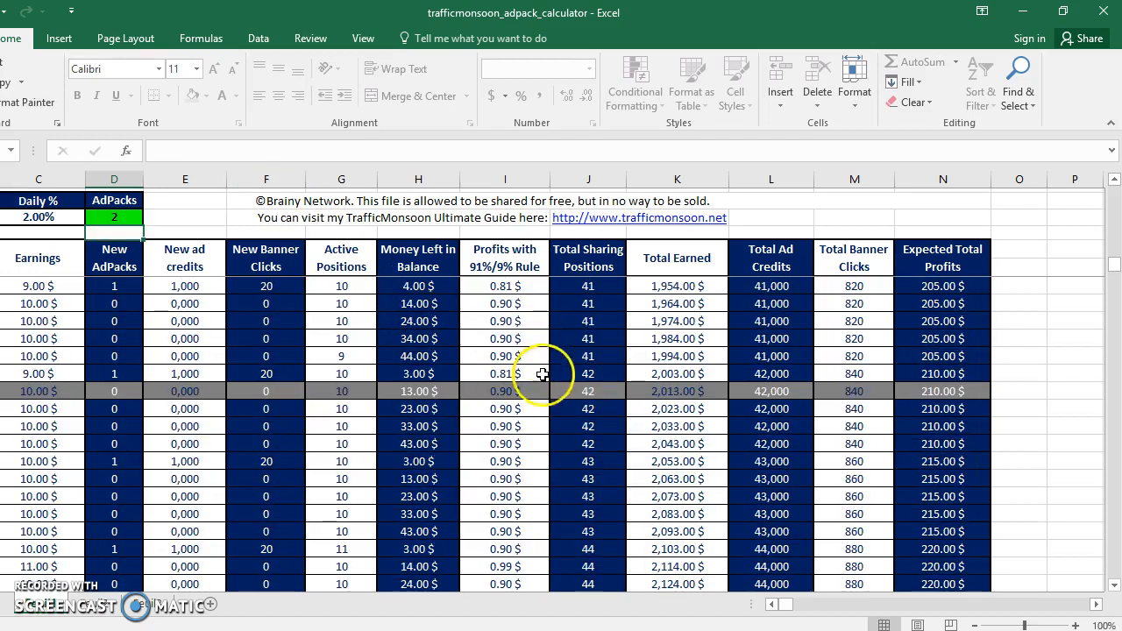
{"action": "mouse_move", "coordinate": [670, 402]}
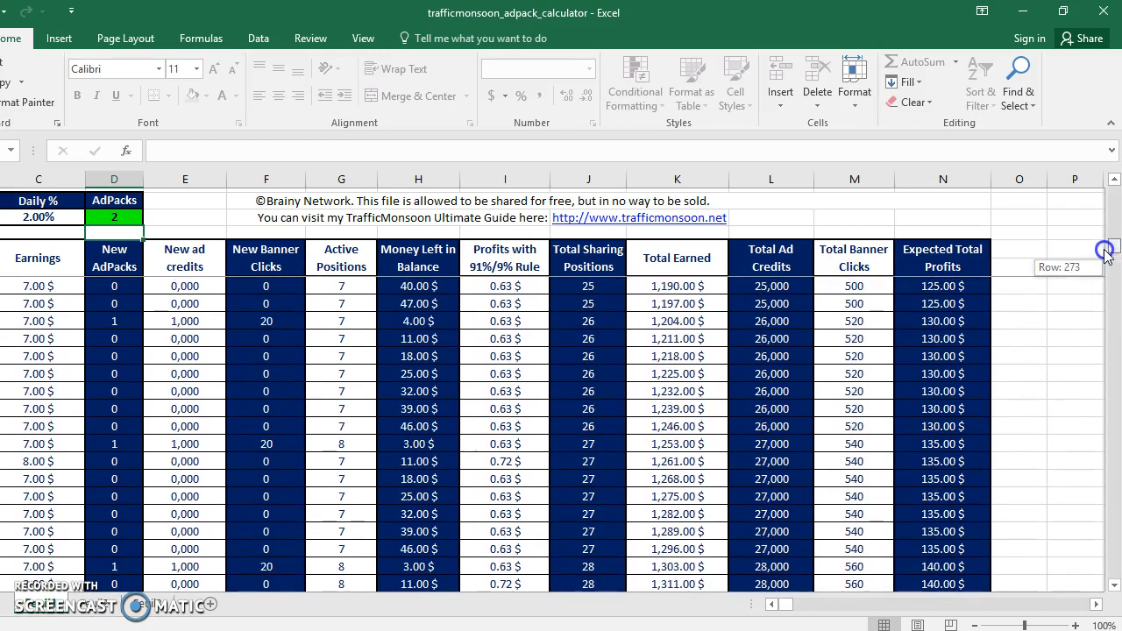
{"action": "scroll", "scroll_direction": "up", "scroll_amount": 3}
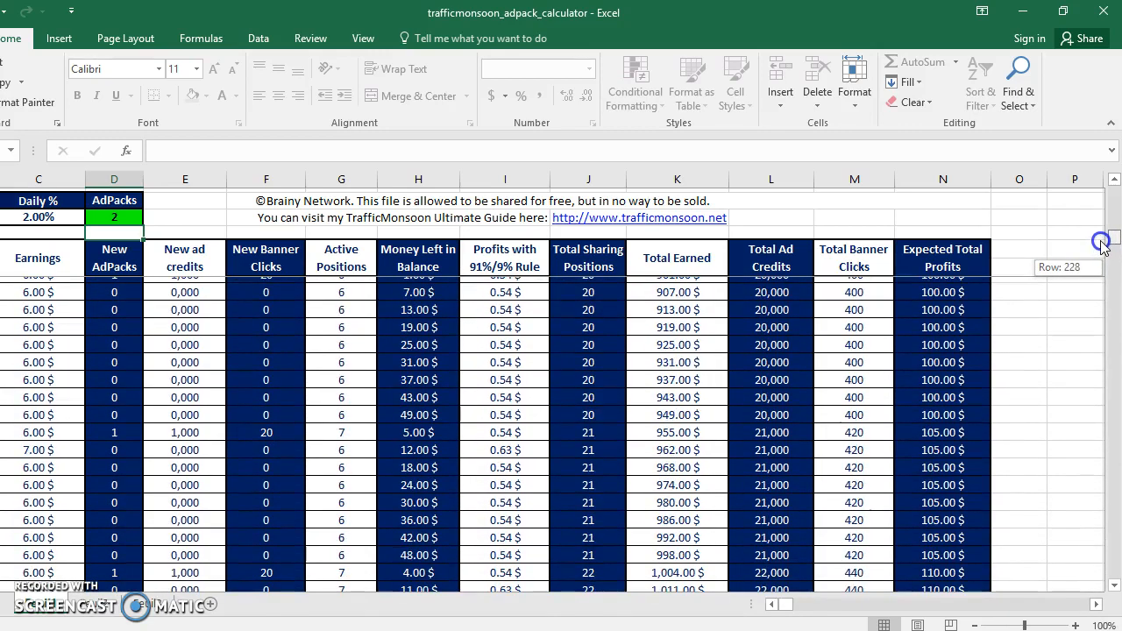
{"action": "scroll", "scroll_direction": "down", "scroll_amount": 3}
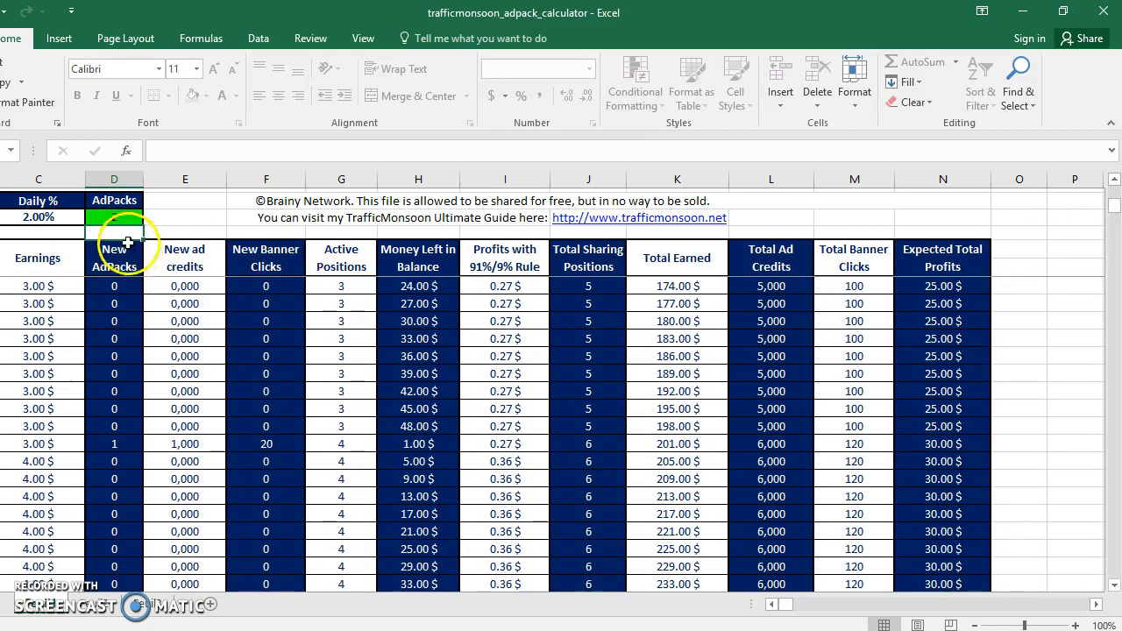
{"action": "left_click", "coordinate": [114, 217]}
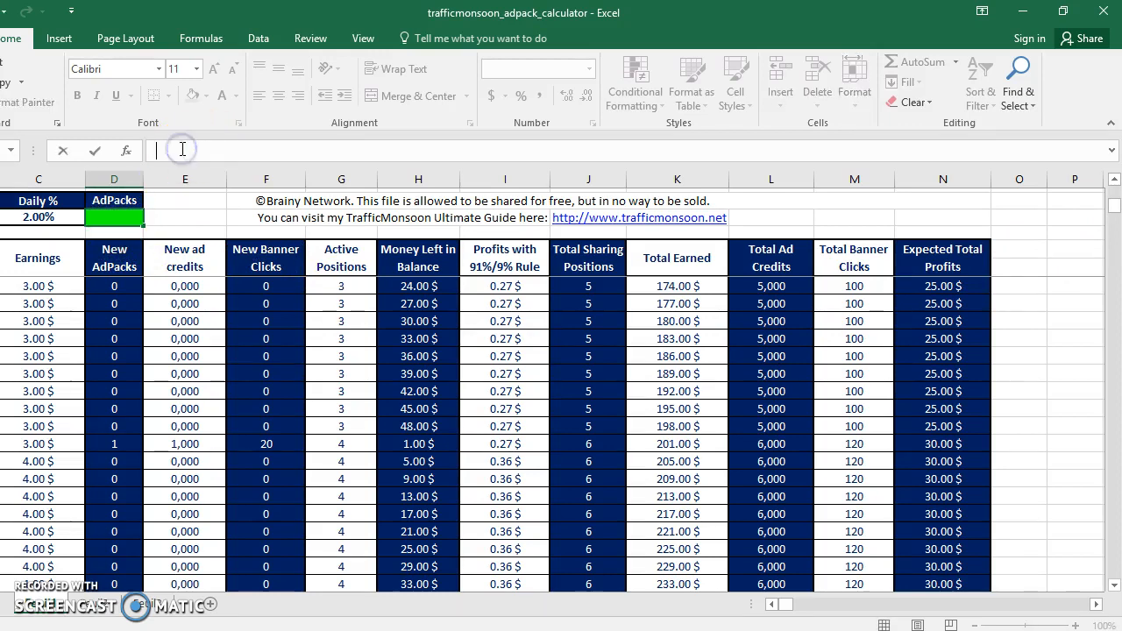
{"action": "type", "text": "10"}
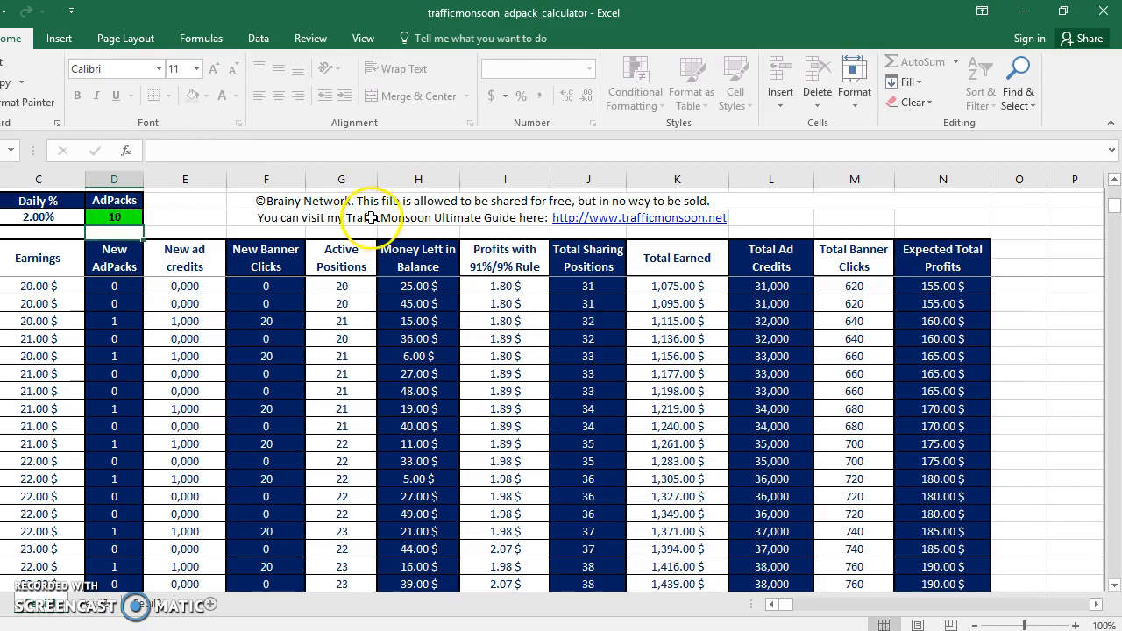
{"action": "mouse_move", "coordinate": [677, 354]}
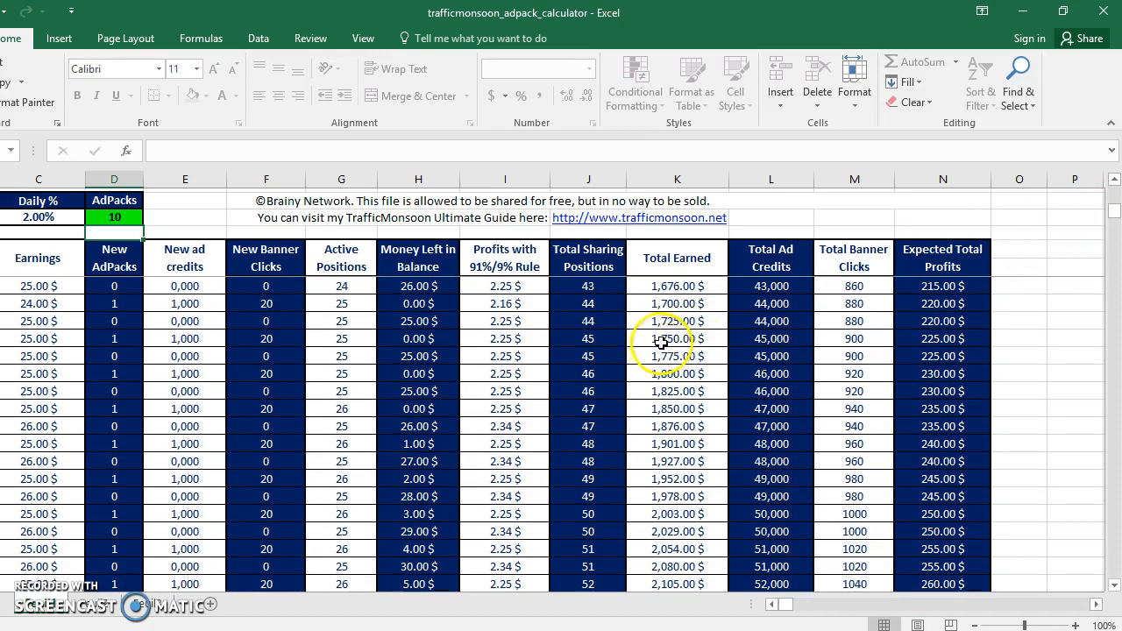
{"action": "left_click", "coordinate": [114, 217]}
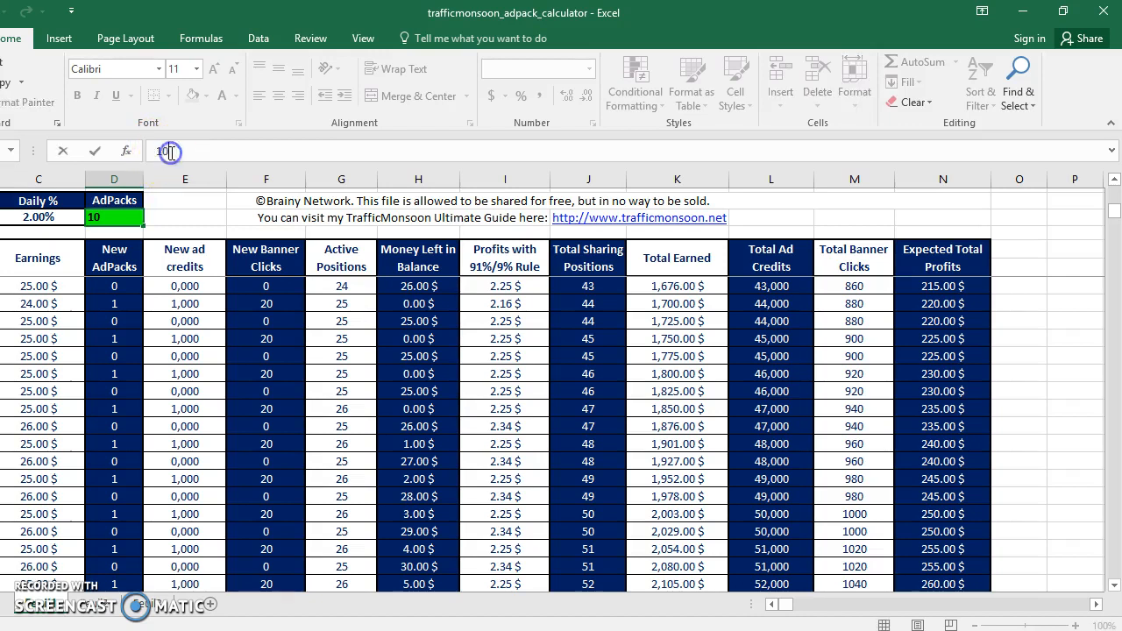
Set starting AdPacks to 170 and review earnings rows exceeding 120,000 $ total.
{"action": "type", "text": "17"}
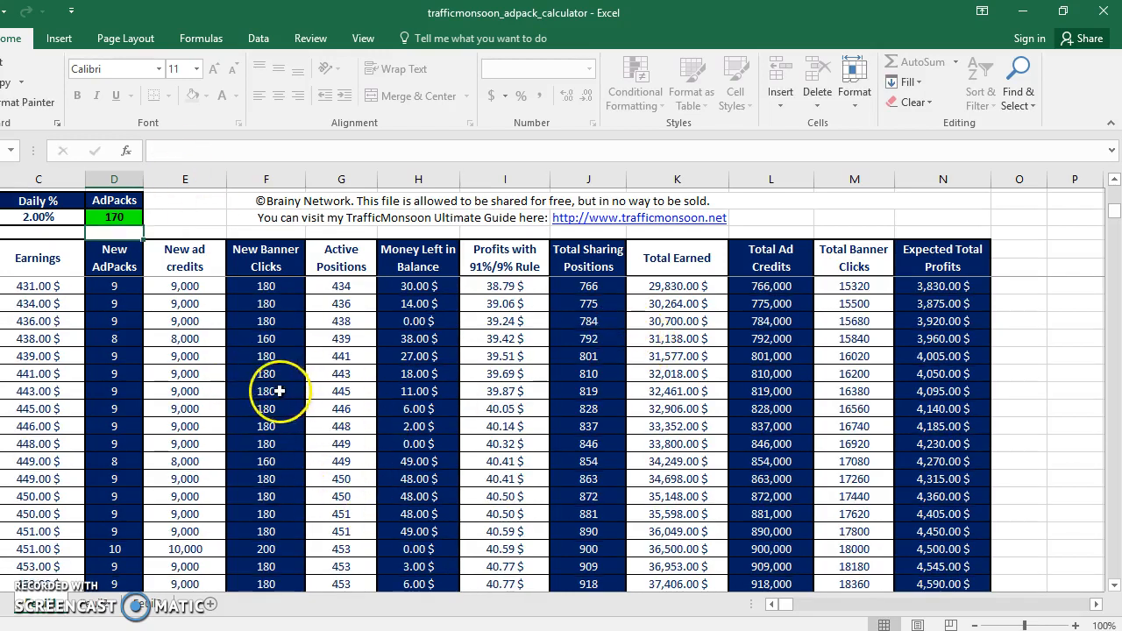
{"action": "mouse_move", "coordinate": [651, 489]}
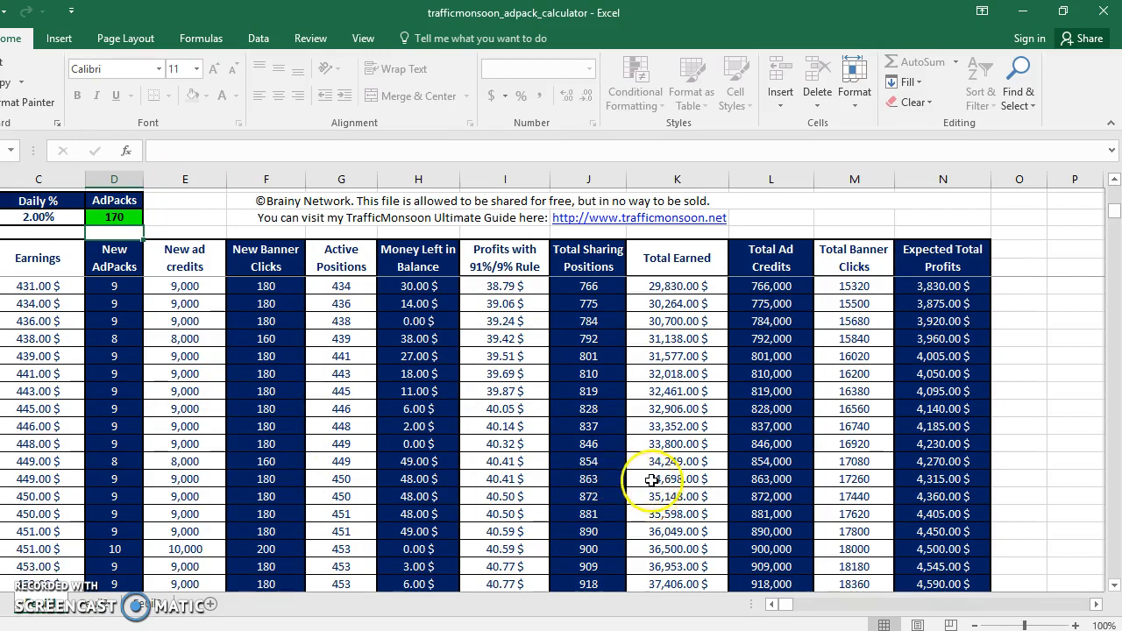
{"action": "mouse_move", "coordinate": [1115, 217]}
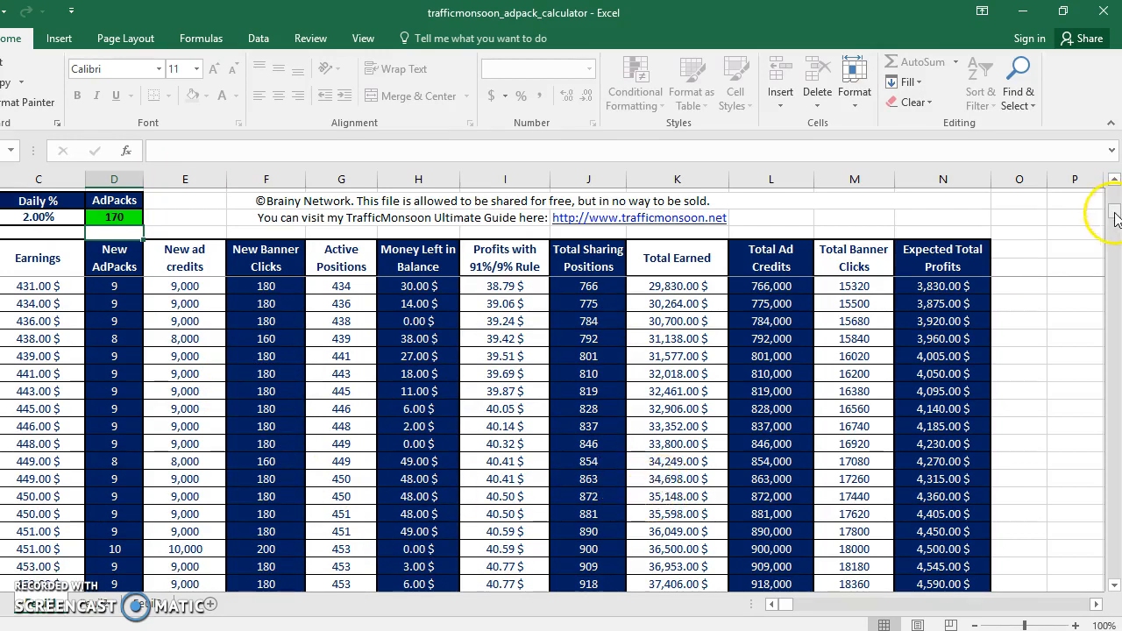
{"action": "scroll", "scroll_direction": "down", "scroll_amount": 3}
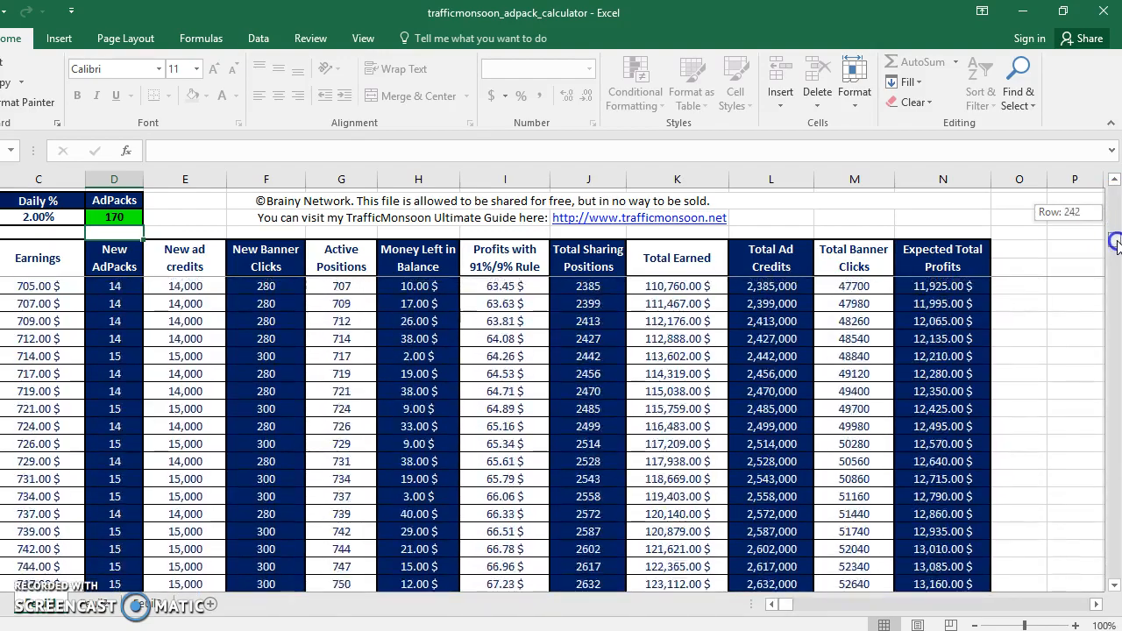
{"action": "scroll", "scroll_direction": "down", "scroll_amount": 3}
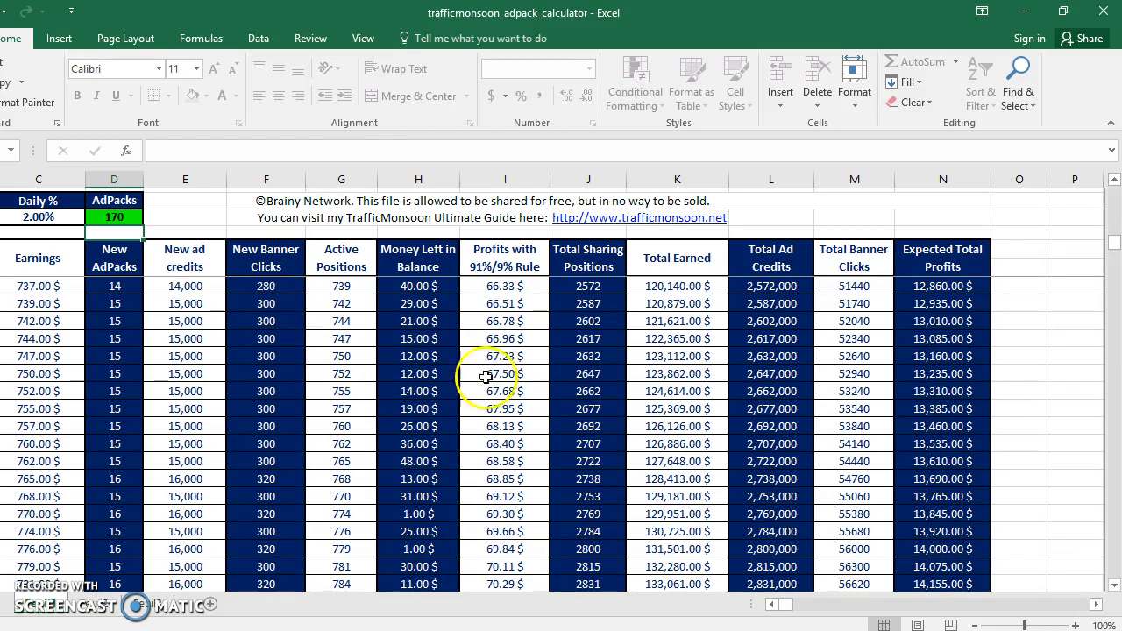
{"action": "mouse_move", "coordinate": [554, 330]}
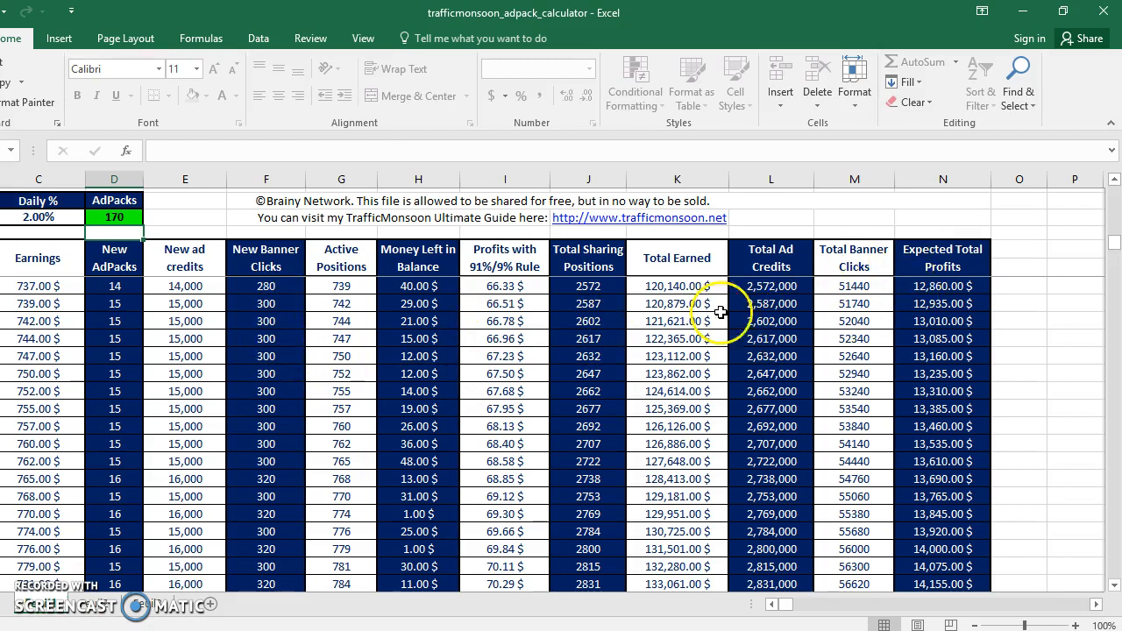
{"action": "mouse_move", "coordinate": [669, 126]}
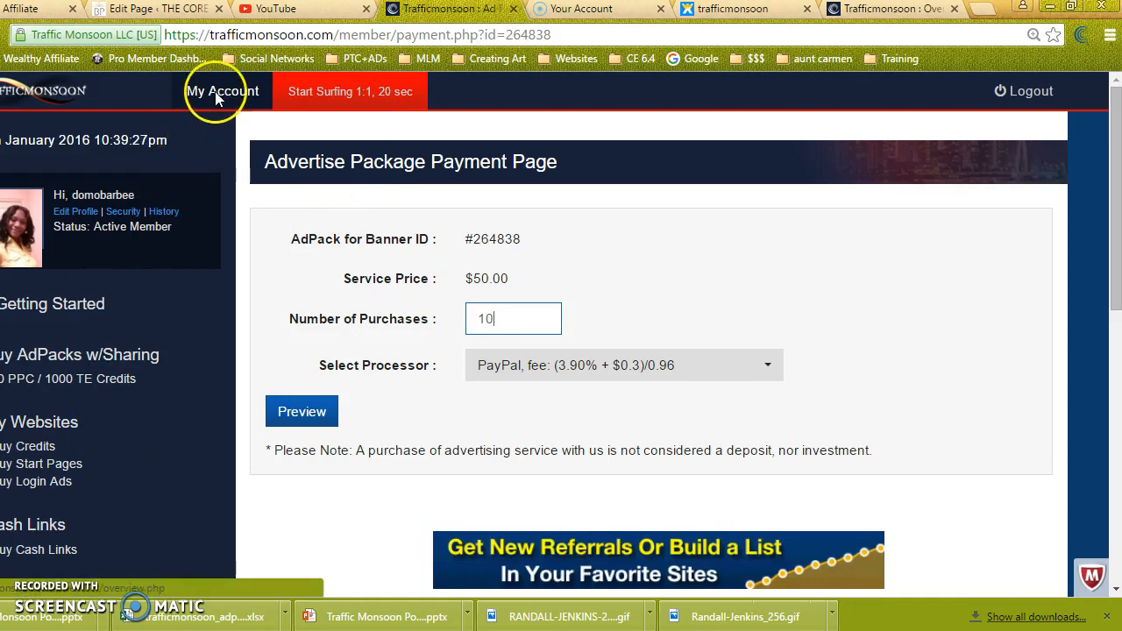
Review the My Account overview: $462.587 balance, 165 active sharing positions, $7,264.04 total earned.
{"action": "left_click", "coordinate": [221, 91]}
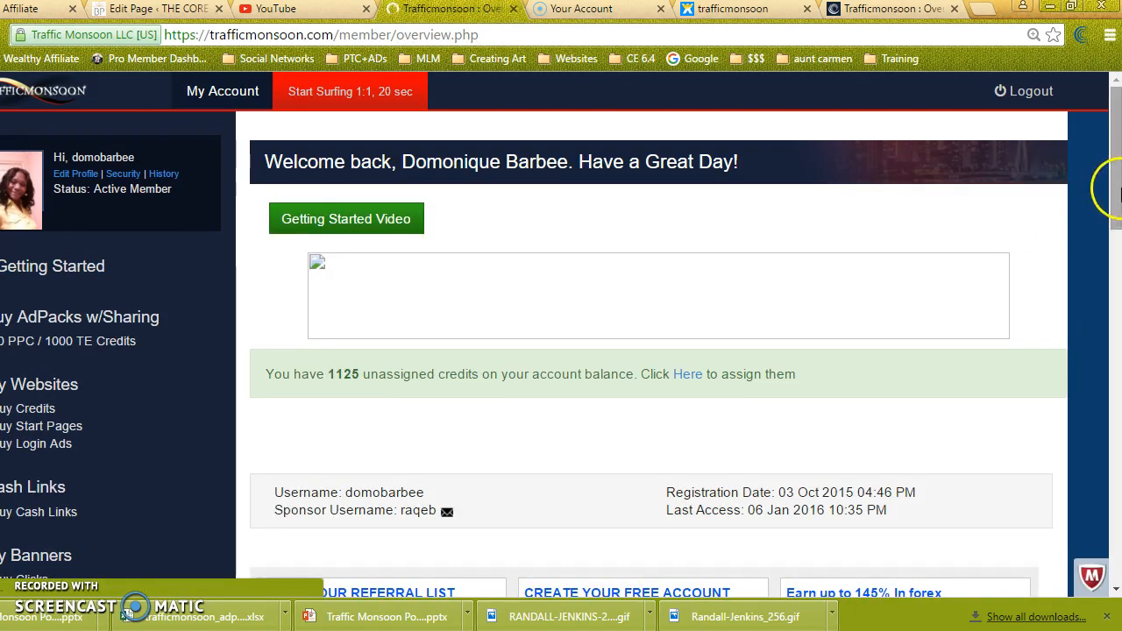
{"action": "scroll", "scroll_direction": "down", "scroll_amount": 3}
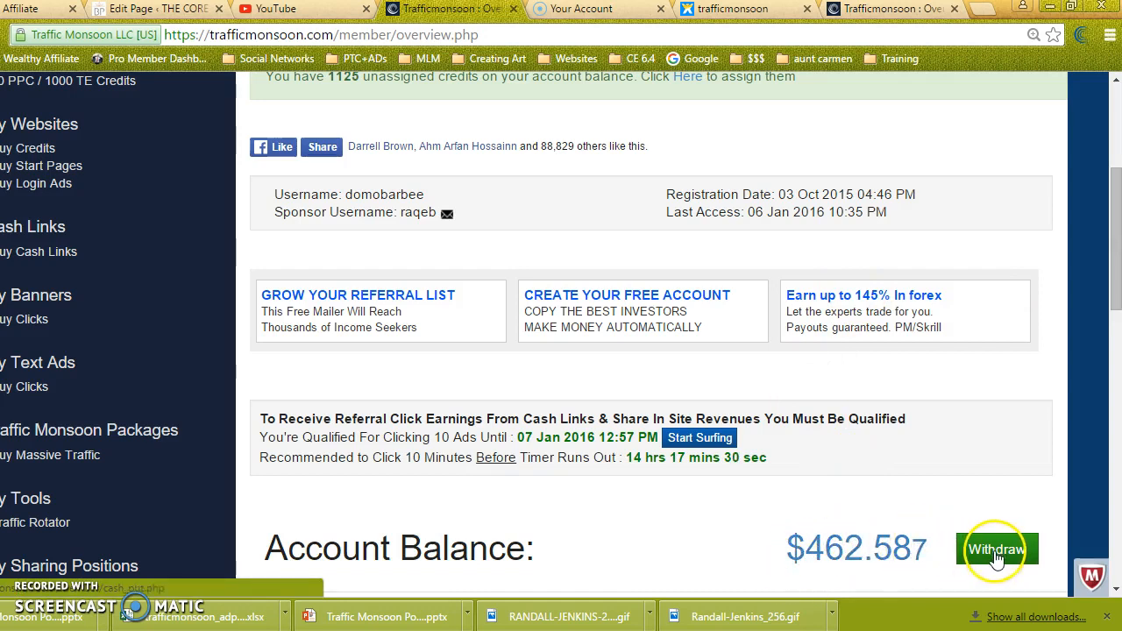
{"action": "mouse_move", "coordinate": [290, 330]}
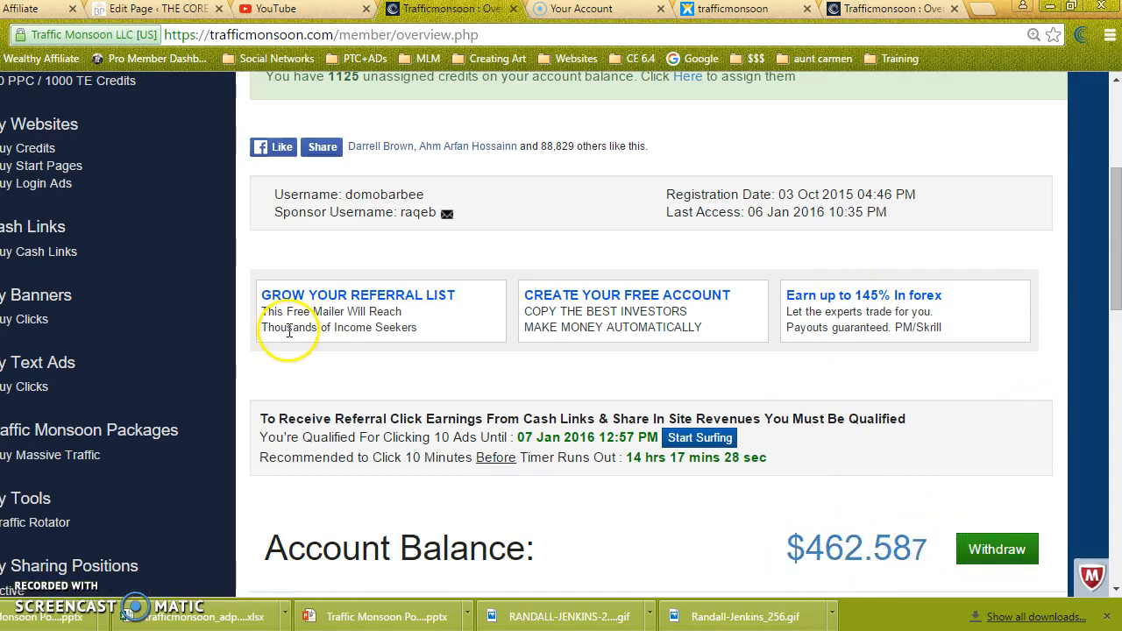
{"action": "mouse_move", "coordinate": [173, 144]}
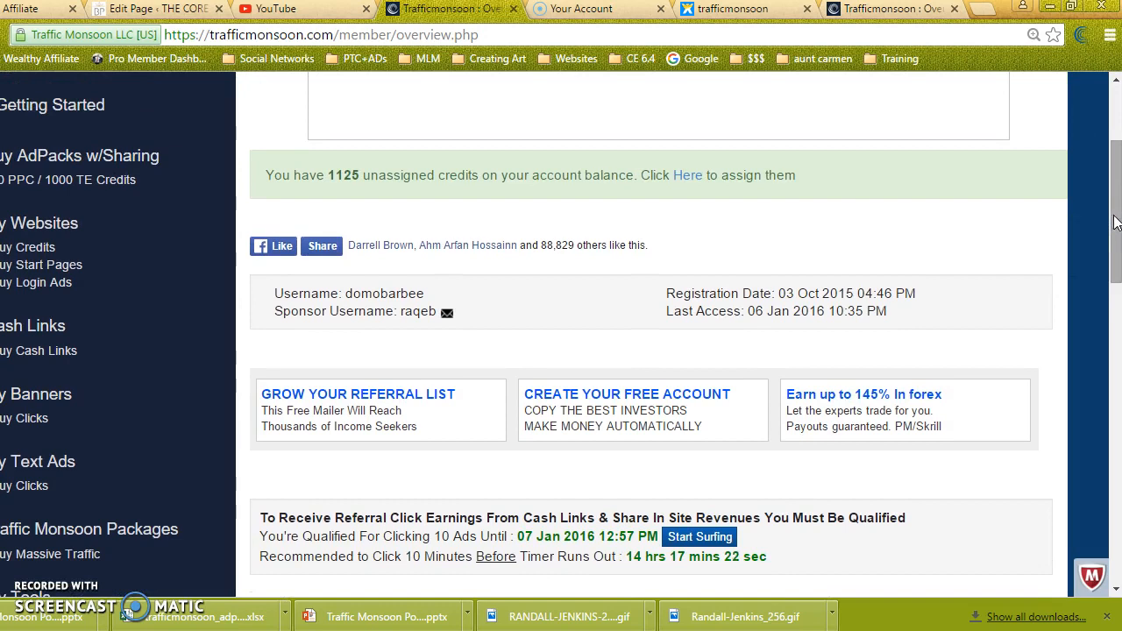
{"action": "scroll", "scroll_direction": "down", "scroll_amount": 3}
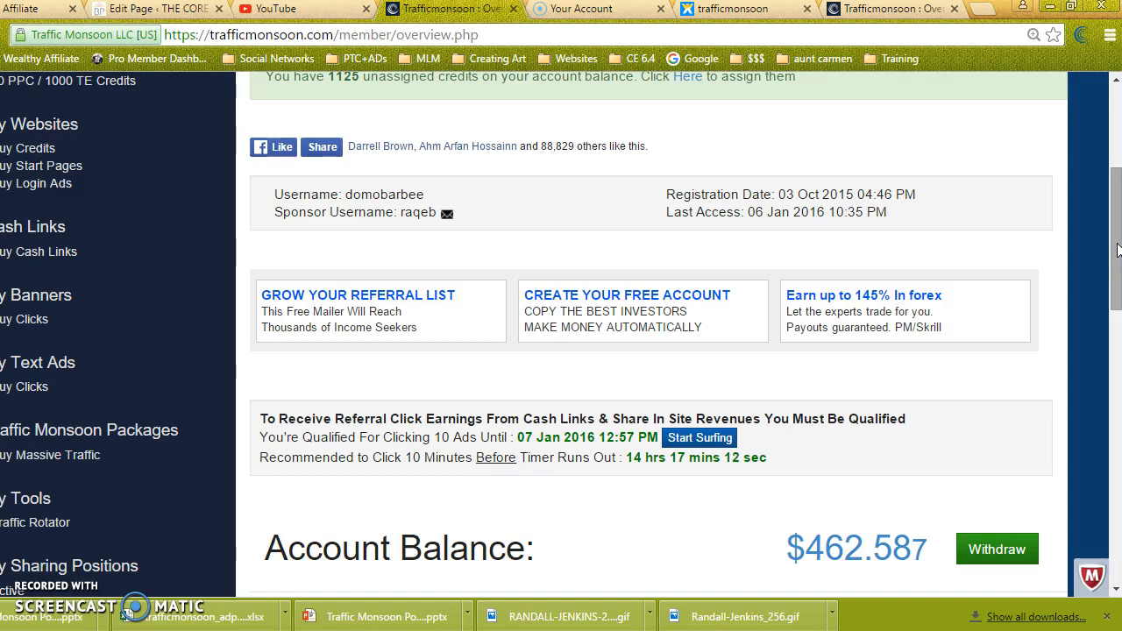
{"action": "scroll", "scroll_direction": "down", "scroll_amount": 3}
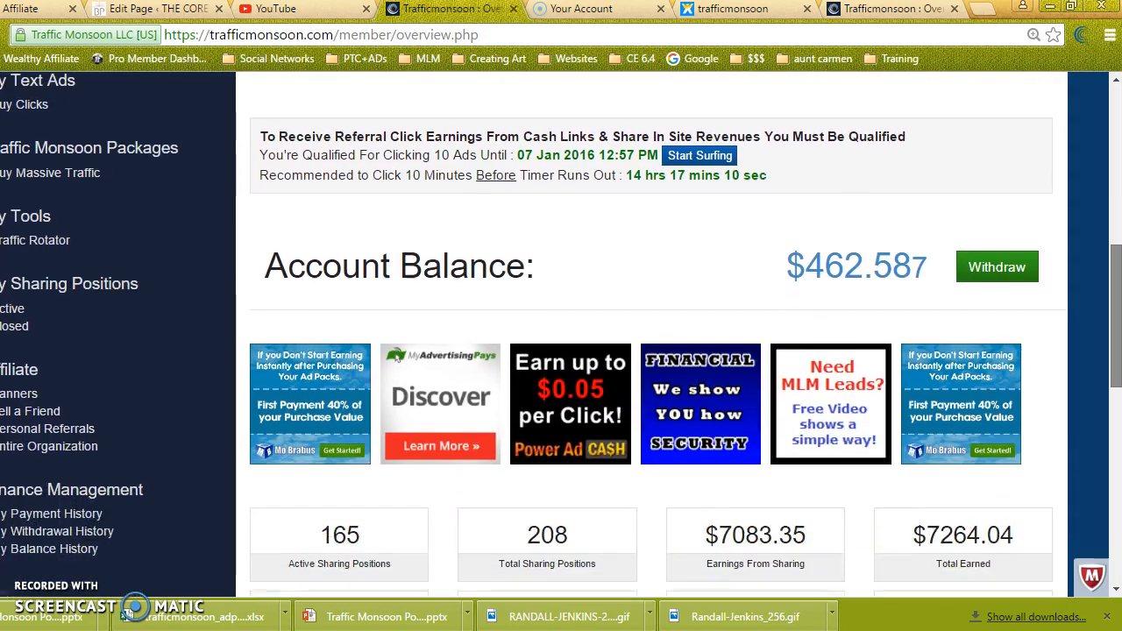
{"action": "scroll", "scroll_direction": "down", "scroll_amount": 3}
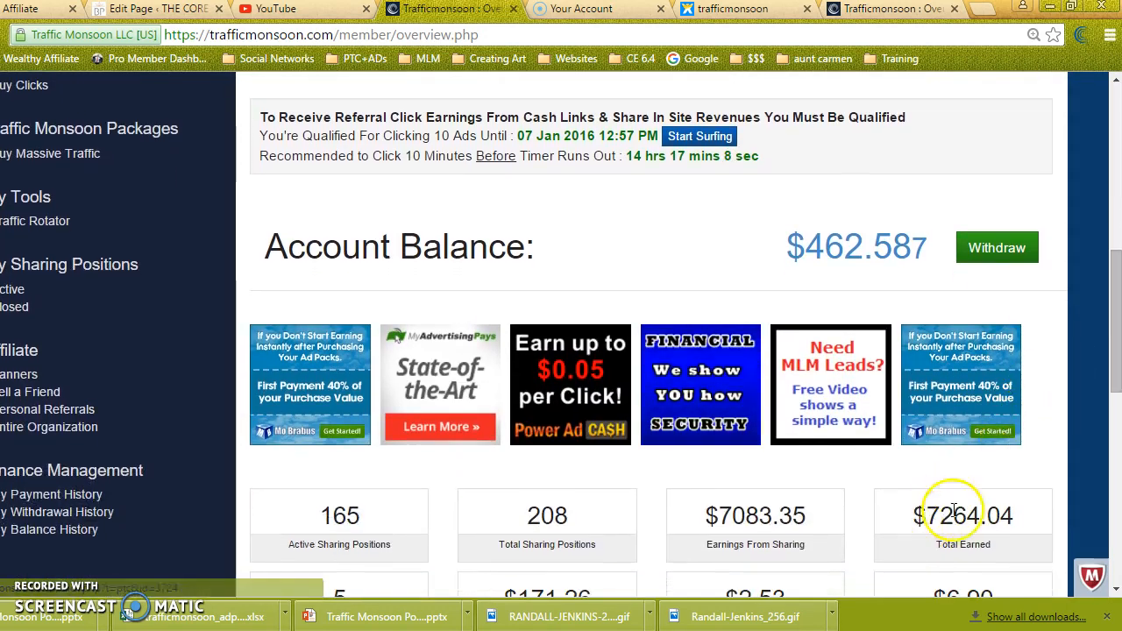
{"action": "scroll", "scroll_direction": "down", "scroll_amount": 3}
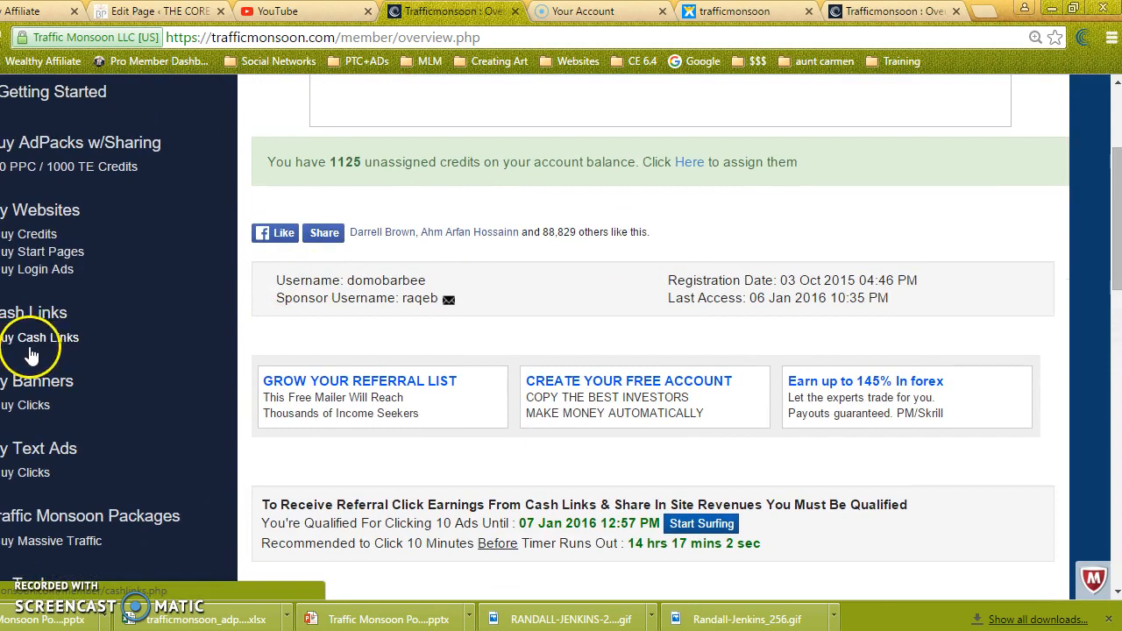
{"action": "mouse_move", "coordinate": [123, 350]}
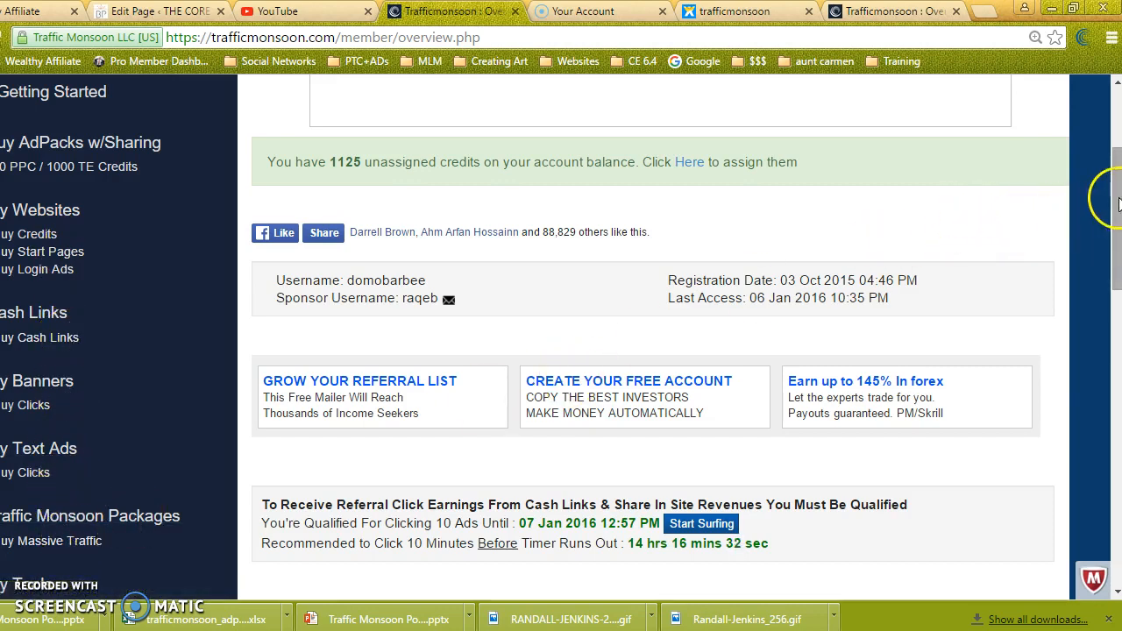
{"action": "scroll", "scroll_direction": "down", "scroll_amount": 3}
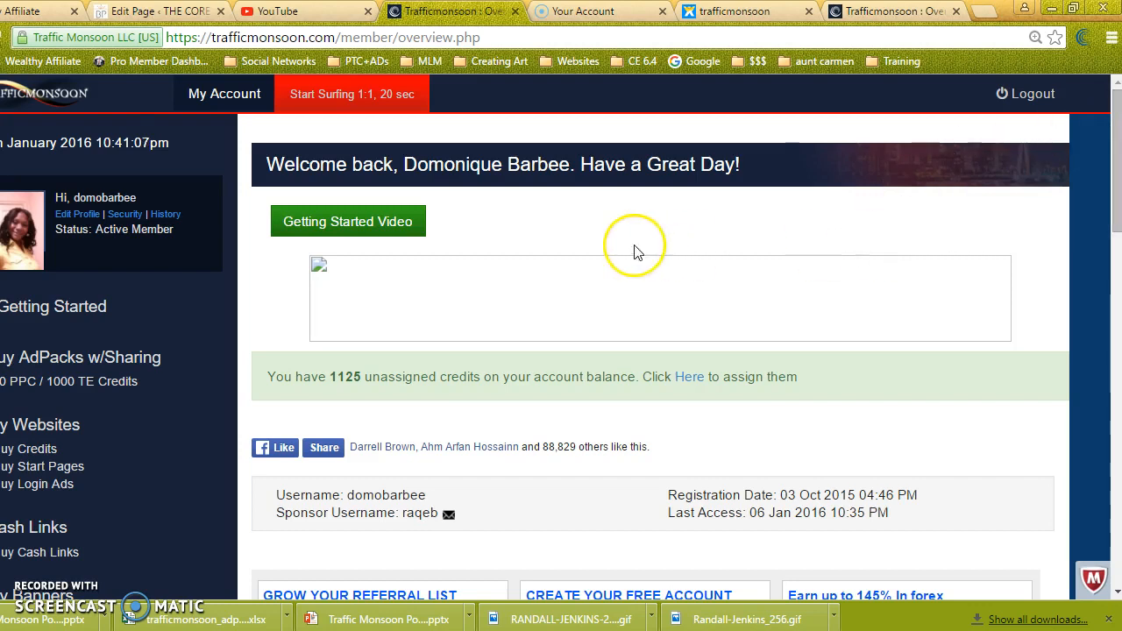
{"action": "mouse_move", "coordinate": [91, 390]}
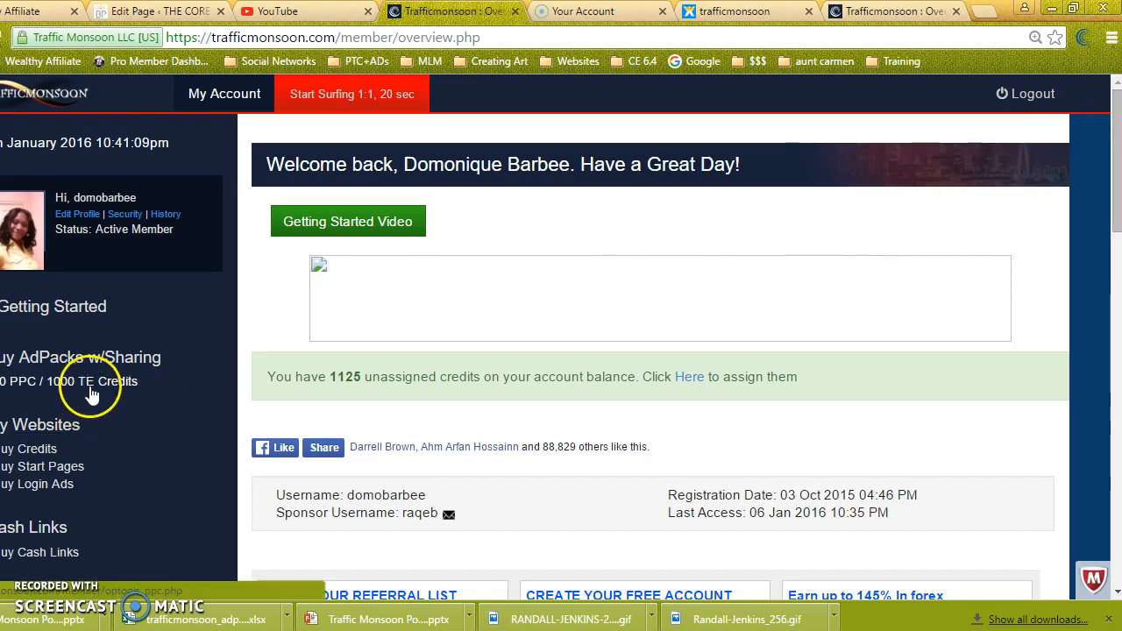
{"action": "mouse_move", "coordinate": [184, 426]}
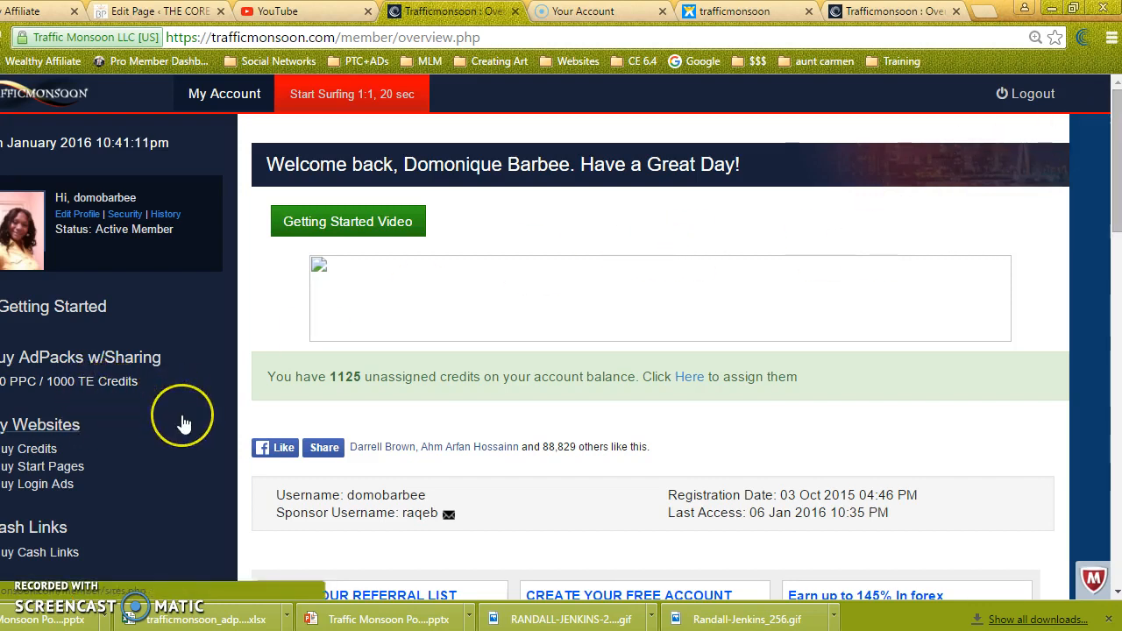
{"action": "mouse_move", "coordinate": [184, 424]}
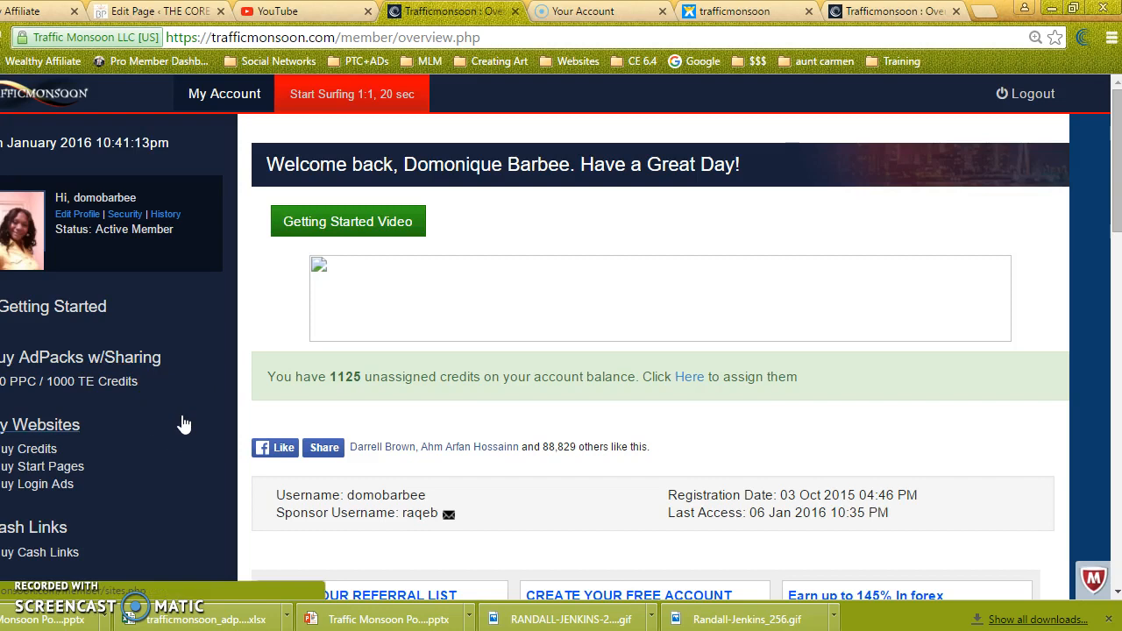